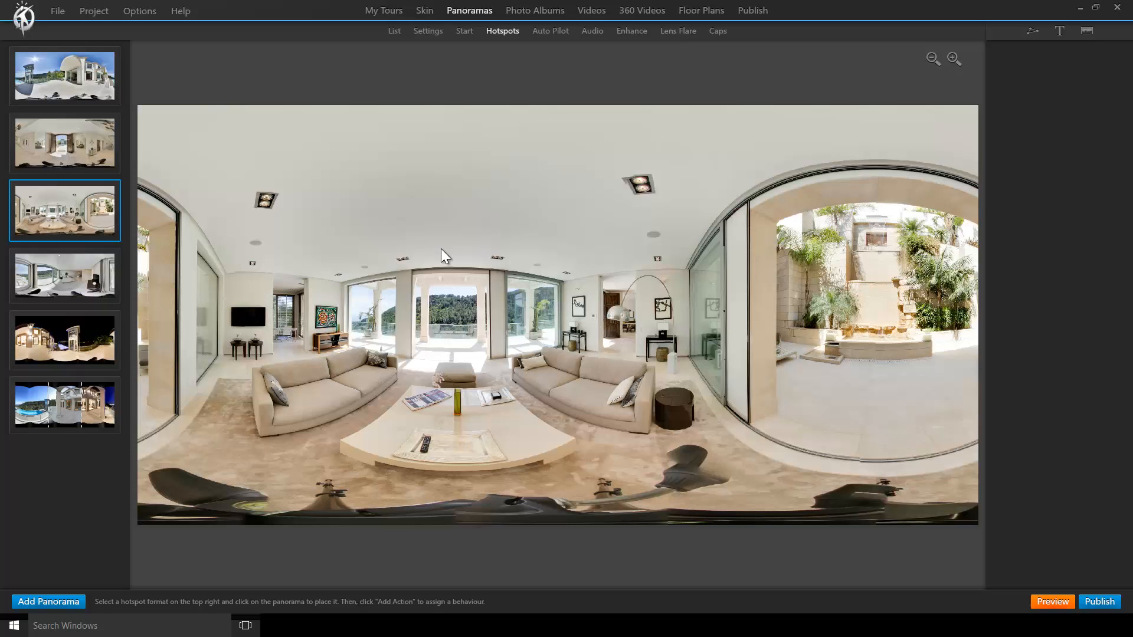
- Set the living room framing as the initial view, then select the Entrance Night hotspots
{"action": "left_click", "coordinate": [465, 30]}
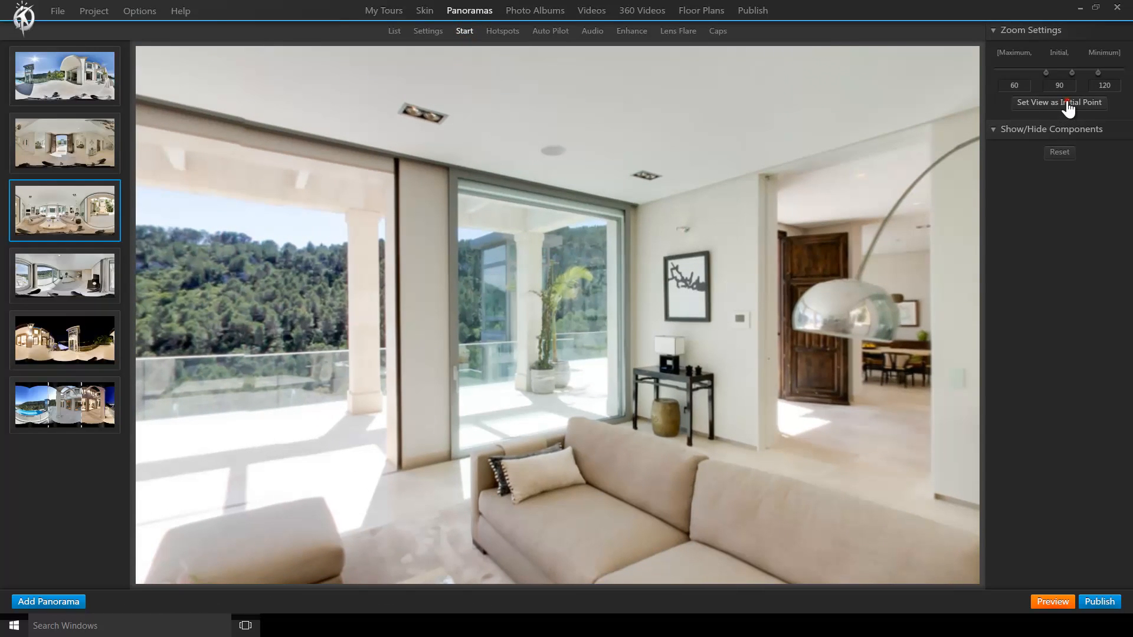
{"action": "mouse_move", "coordinate": [1048, 521]}
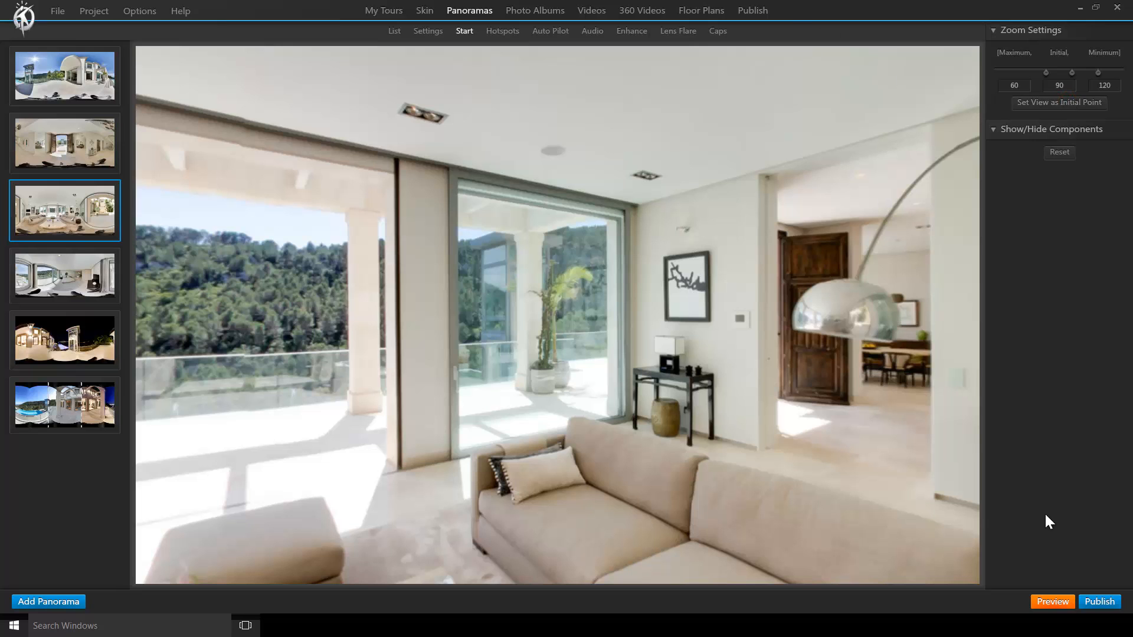
{"action": "left_click", "coordinate": [1099, 601]}
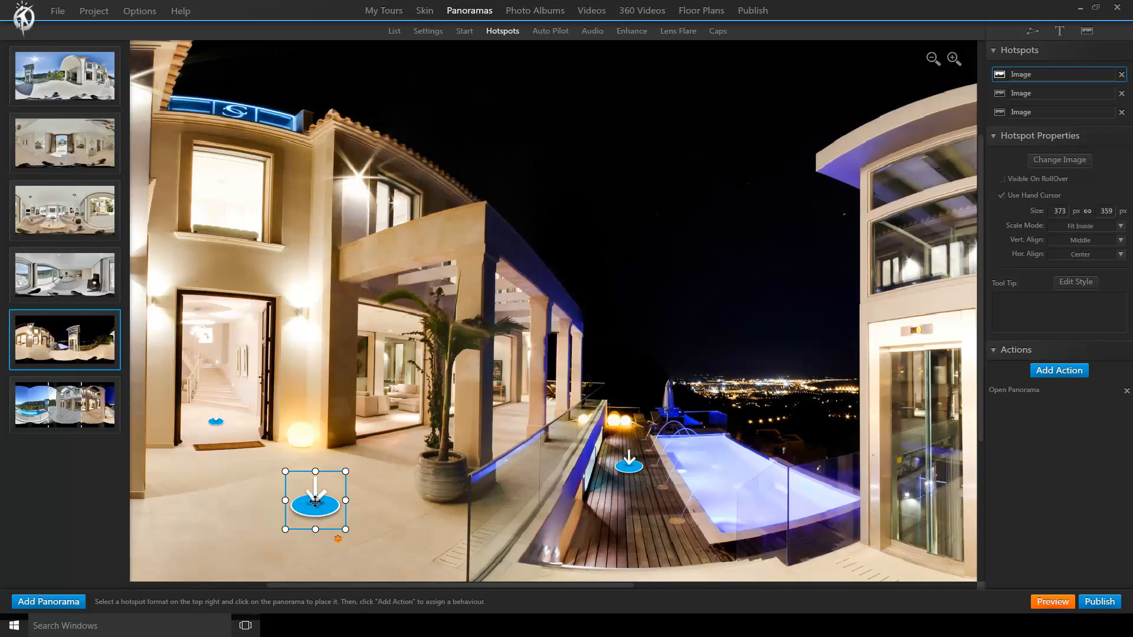
- Move the near arrow hotspot beside the potted palm and bring up the Publish playlist
{"action": "left_click_drag", "start_coordinate": [315, 501], "coordinate": [373, 460]}
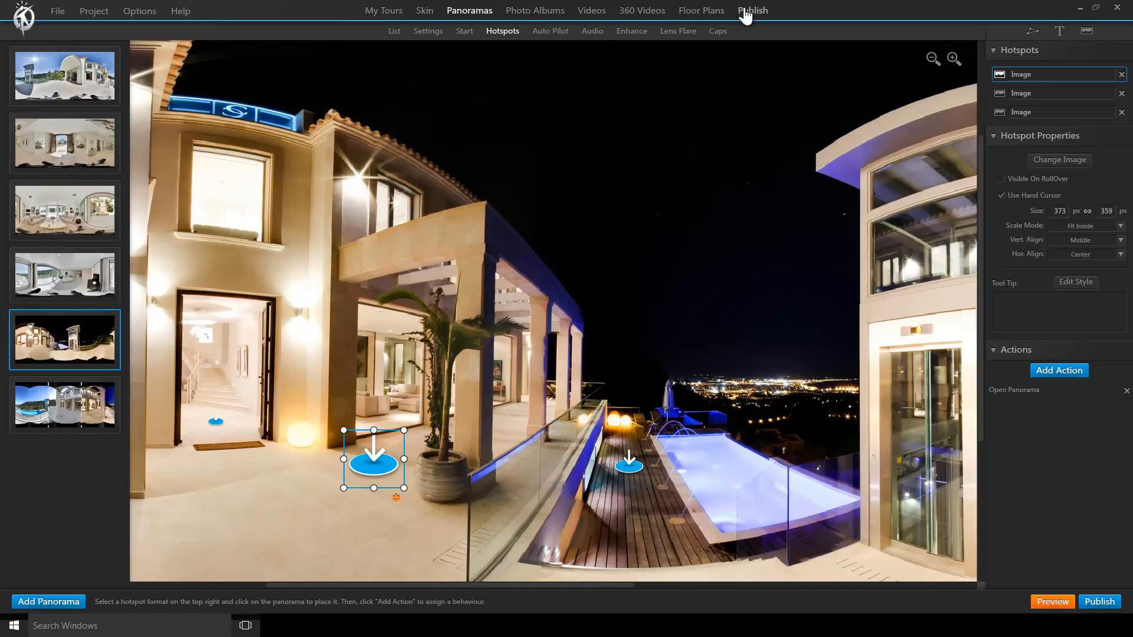
{"action": "left_click", "coordinate": [751, 10]}
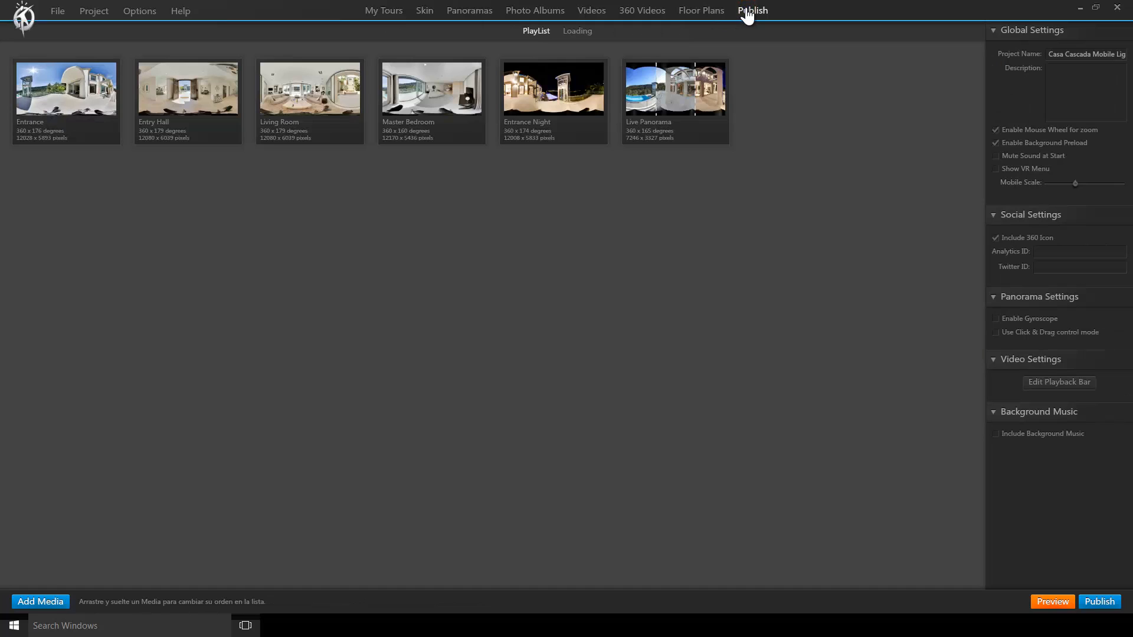
{"action": "left_click", "coordinate": [752, 10]}
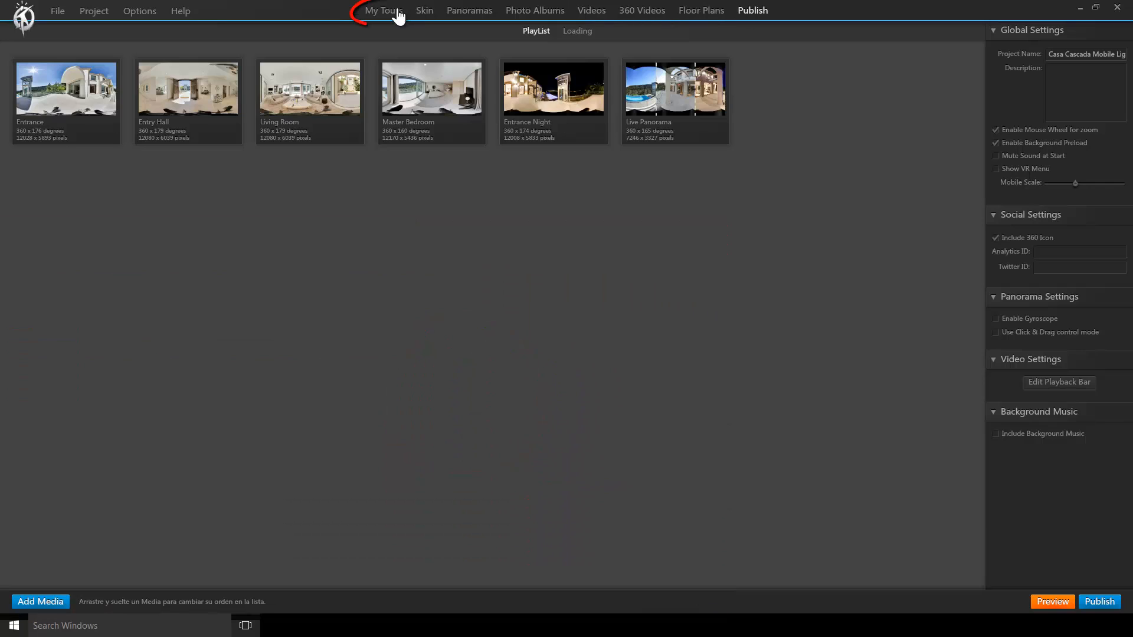
- From My Tours, log into the hosting account and upload Casa Cascada Mobile Light
{"action": "left_click", "coordinate": [384, 10]}
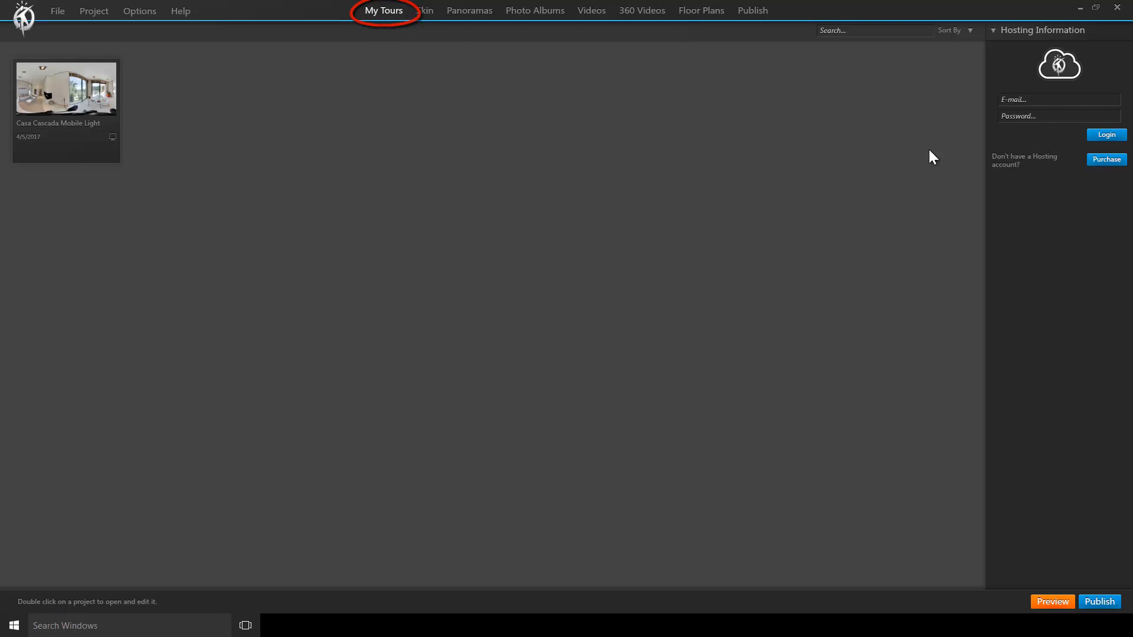
{"action": "left_click", "coordinate": [1058, 99]}
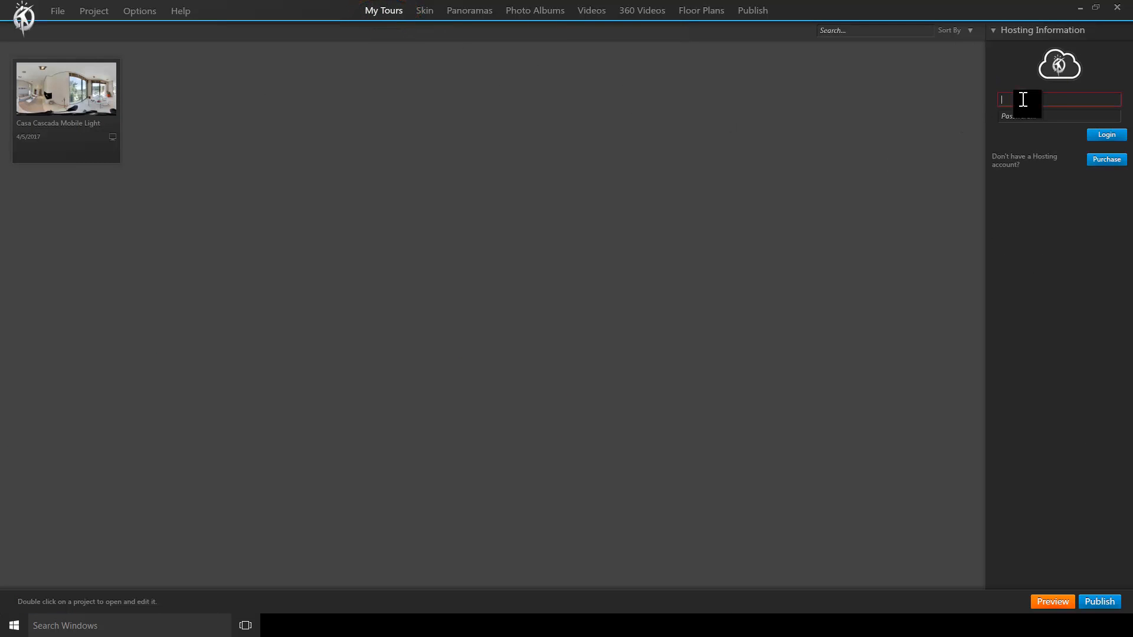
{"action": "type", "text": "laris"}
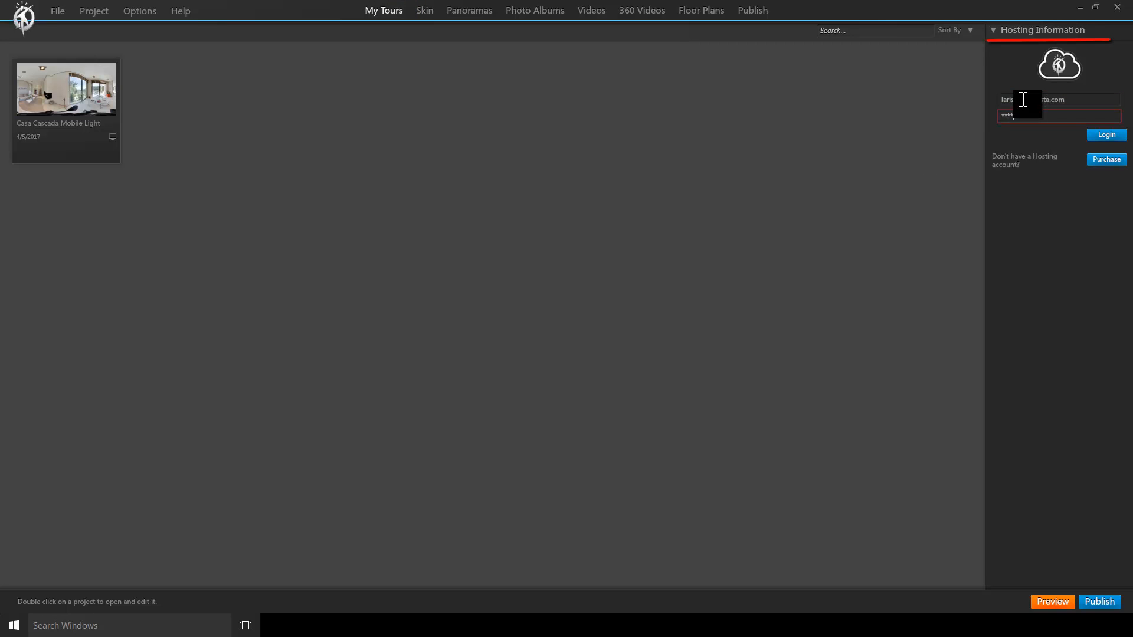
{"action": "left_click", "coordinate": [1104, 134]}
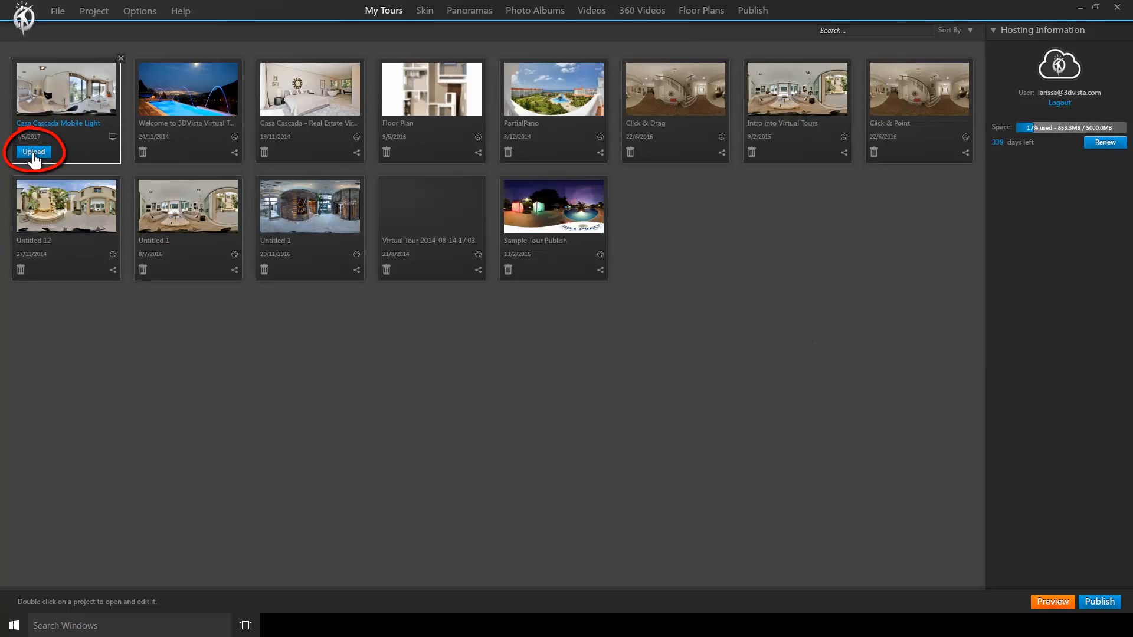
{"action": "left_click", "coordinate": [33, 151]}
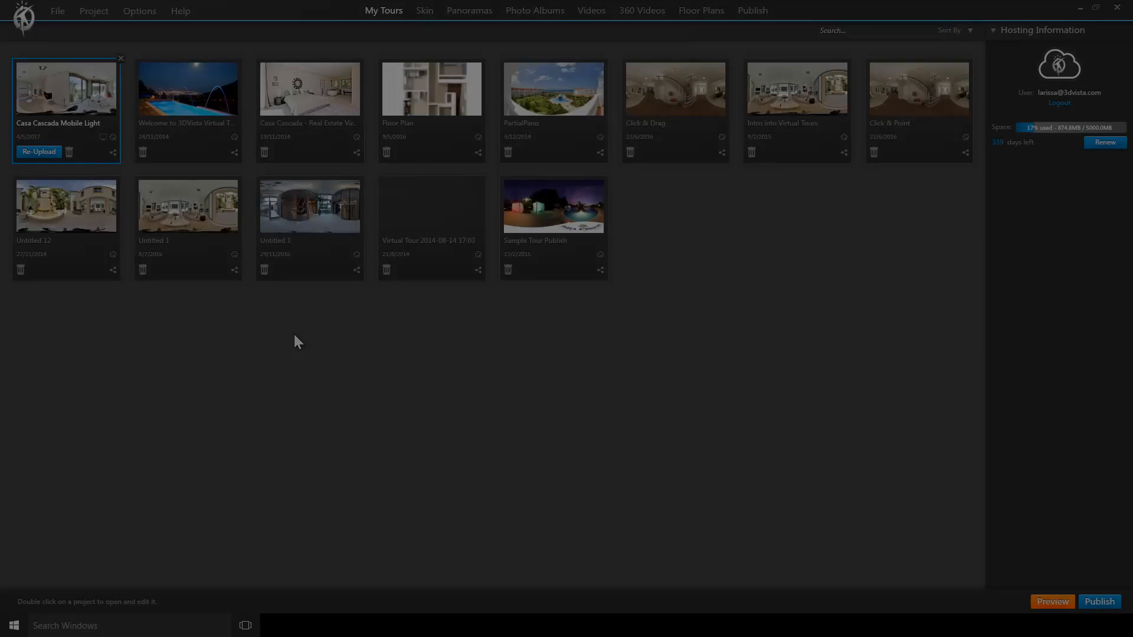
- Copy the uploaded tour's shareable link from its share options, then log out
{"action": "left_click", "coordinate": [113, 152]}
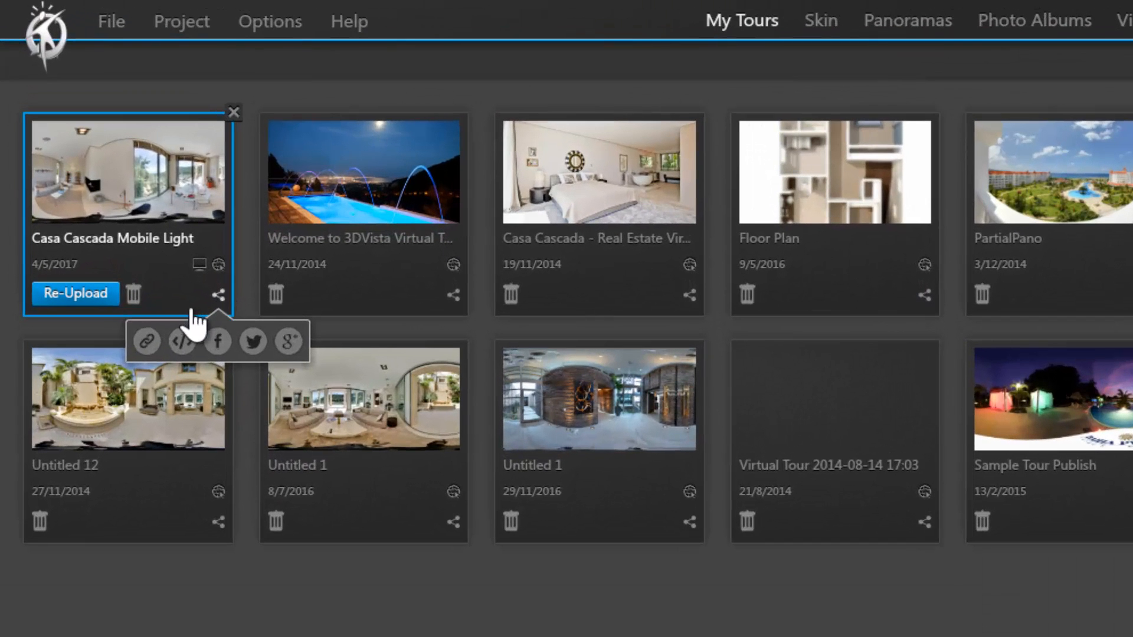
{"action": "left_click", "coordinate": [145, 341]}
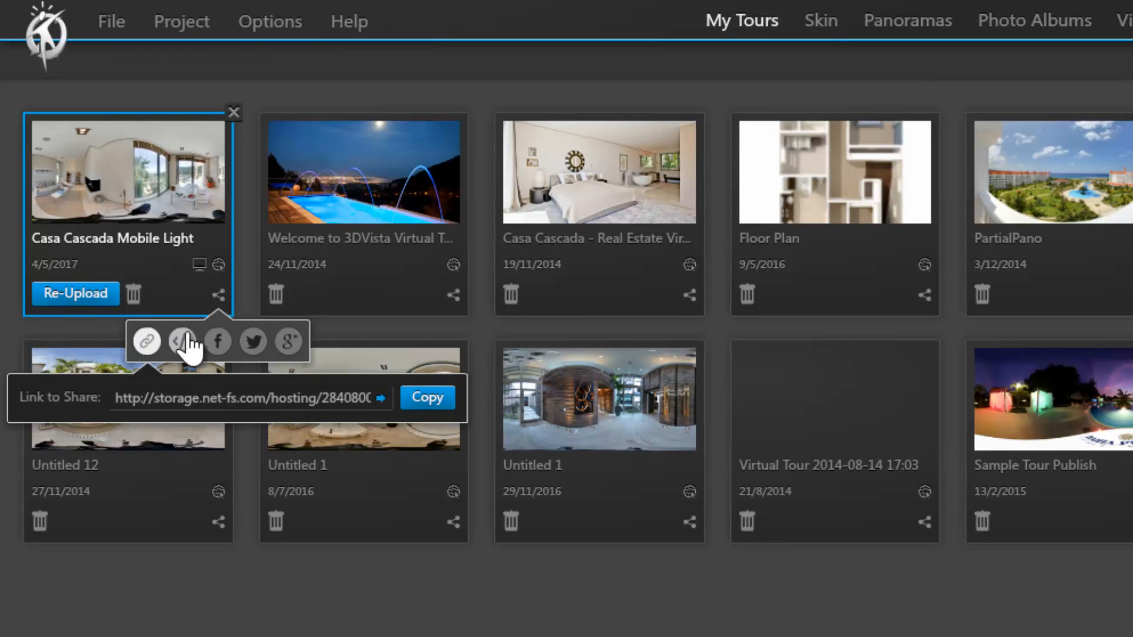
{"action": "left_click", "coordinate": [182, 341]}
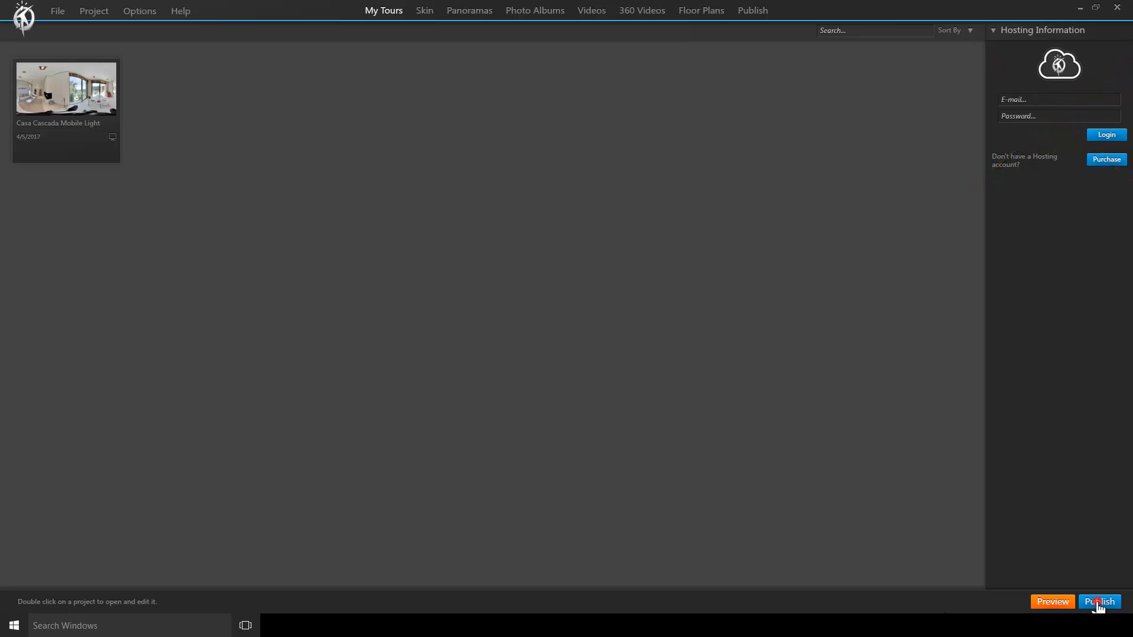
- Start publishing the tour with the Publish button
{"action": "left_click", "coordinate": [1098, 602]}
{"action": "type", "text": "fi"}
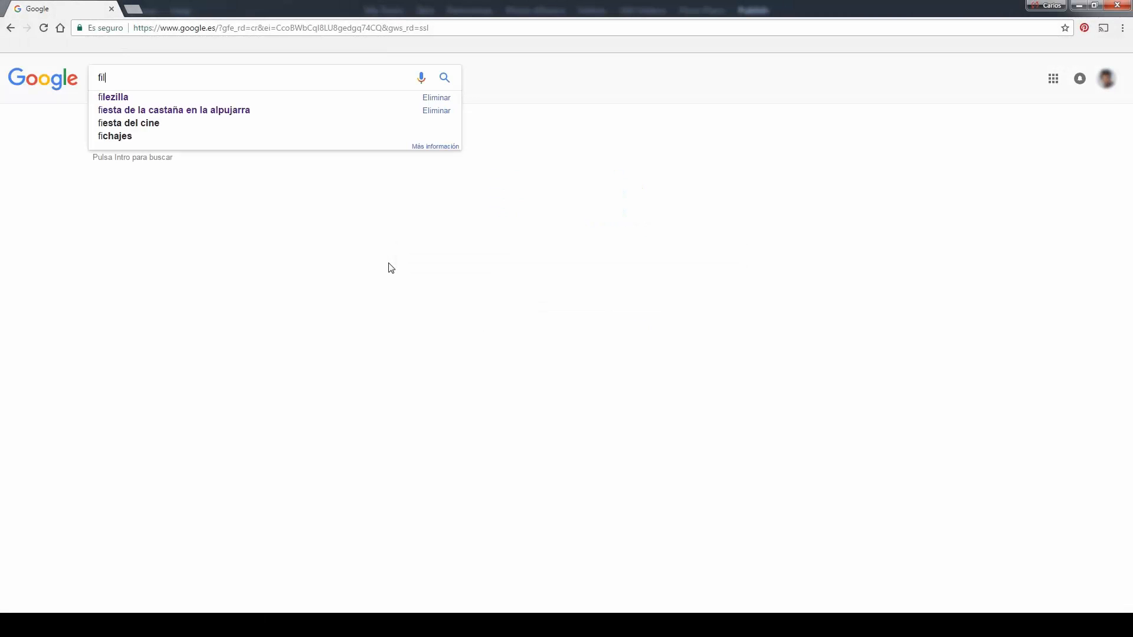
- Search Google for 'filezilla' and go to the Download FileZilla Client page
{"action": "left_click", "coordinate": [112, 96]}
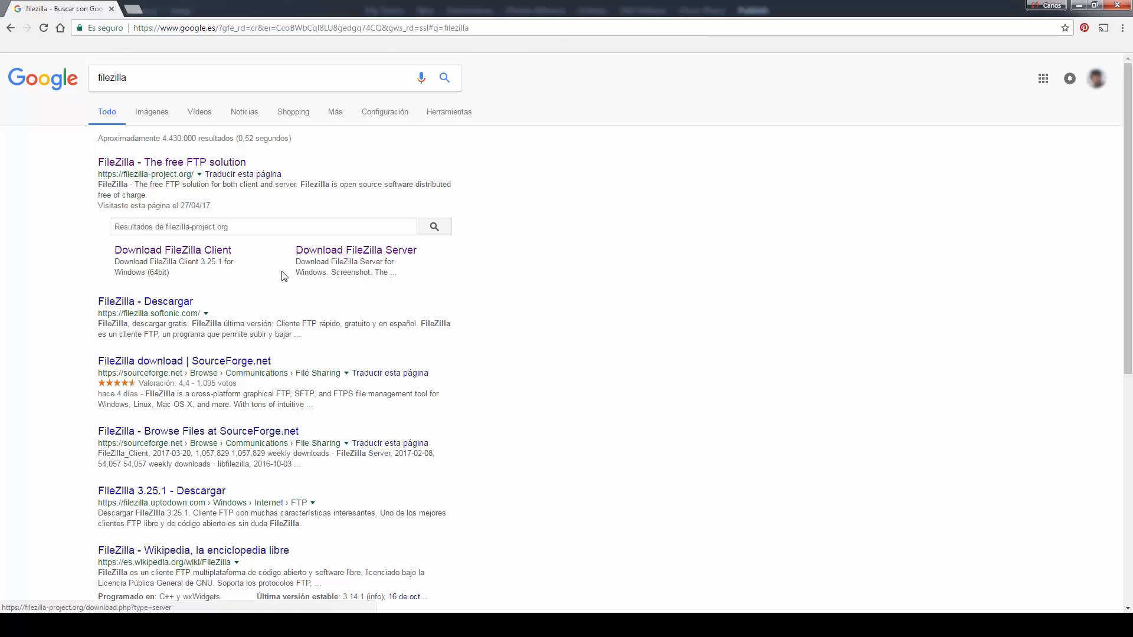
{"action": "left_click", "coordinate": [173, 249]}
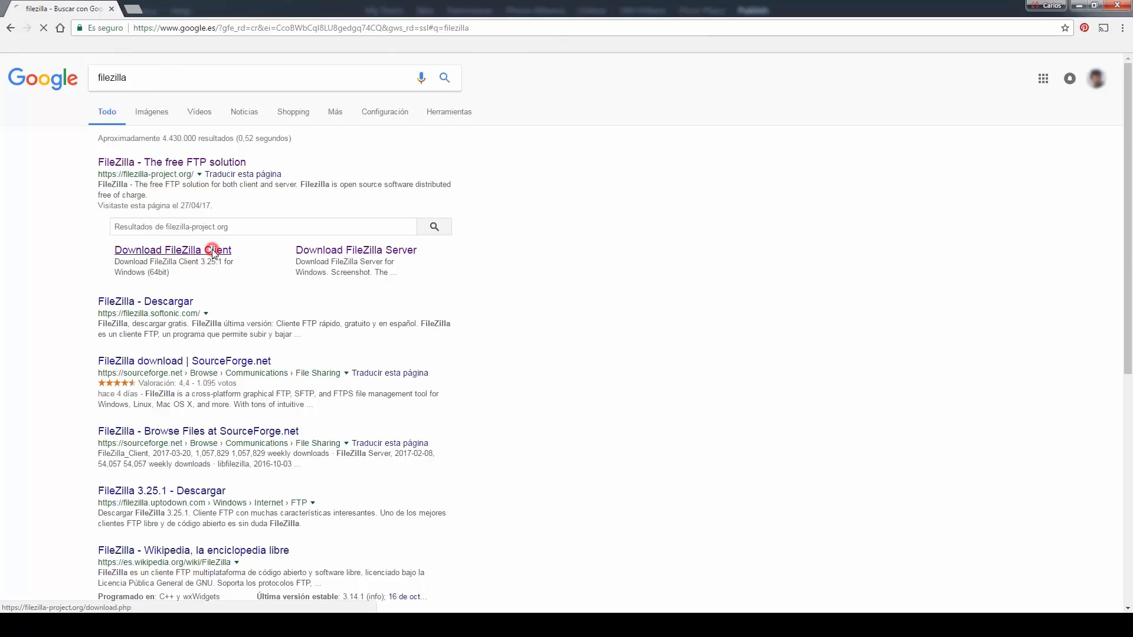
{"action": "left_click", "coordinate": [172, 249]}
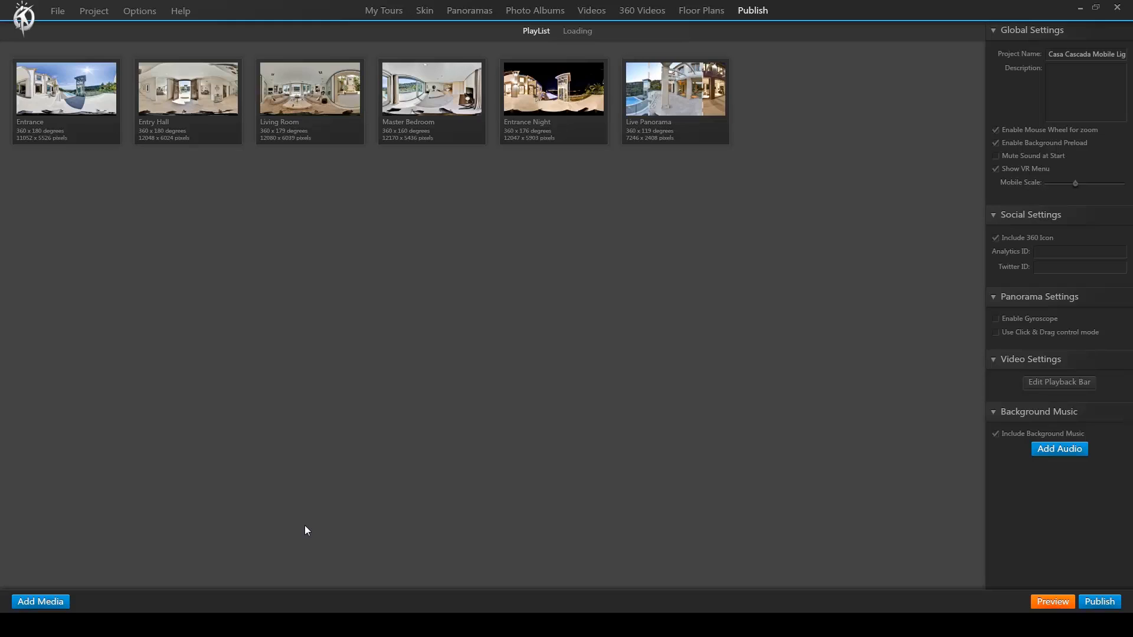
{"action": "mouse_move", "coordinate": [556, 412]}
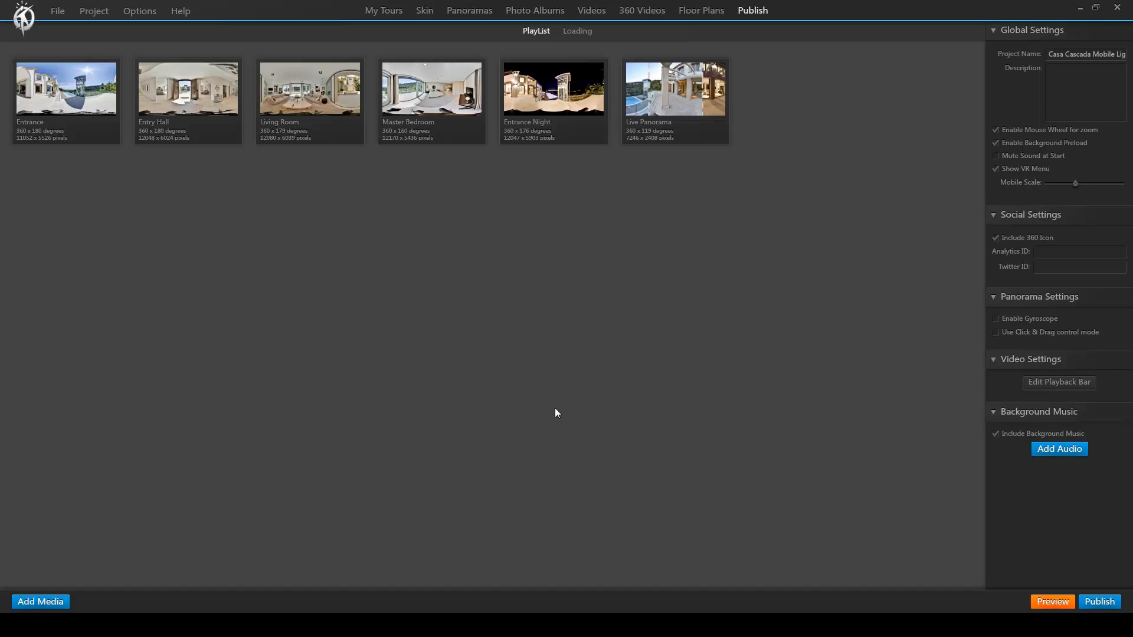
{"action": "mouse_move", "coordinate": [1125, 574]}
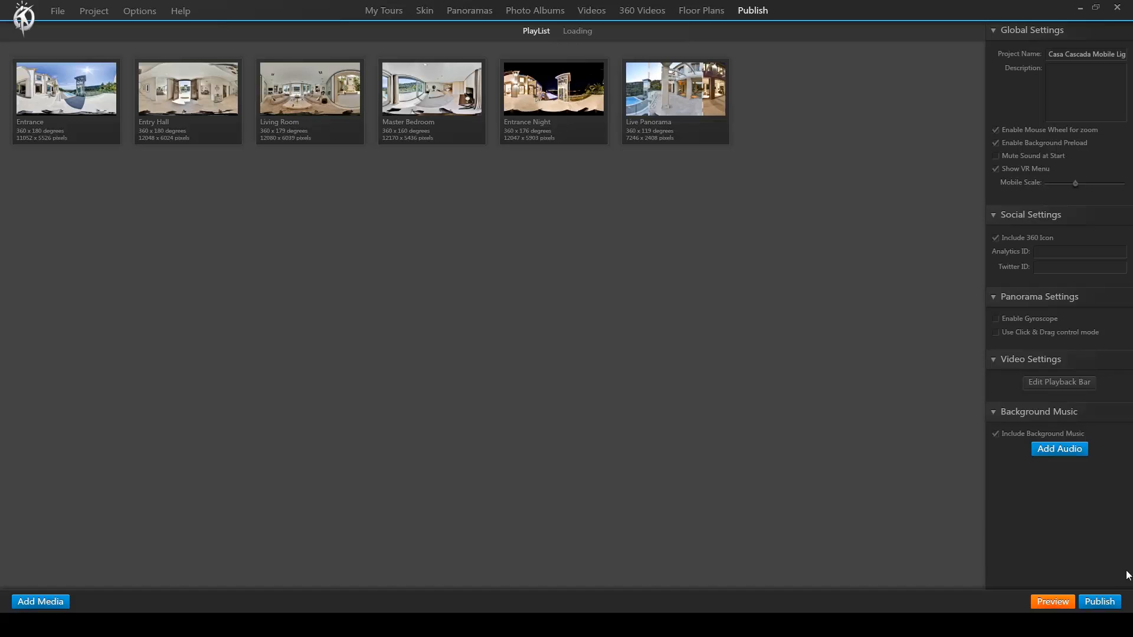
- Bring up the Publish dialog offering web, standalone player and hosting formats
{"action": "left_click", "coordinate": [1098, 601]}
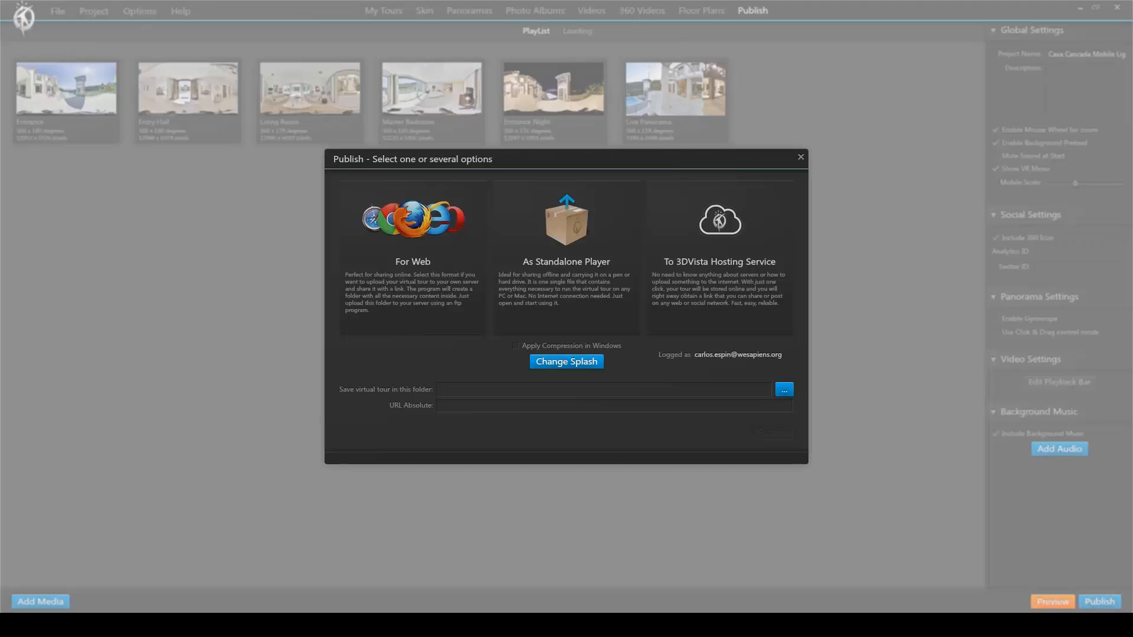
- Choose the For Web format and open the save-folder browser
{"action": "left_click", "coordinate": [413, 260]}
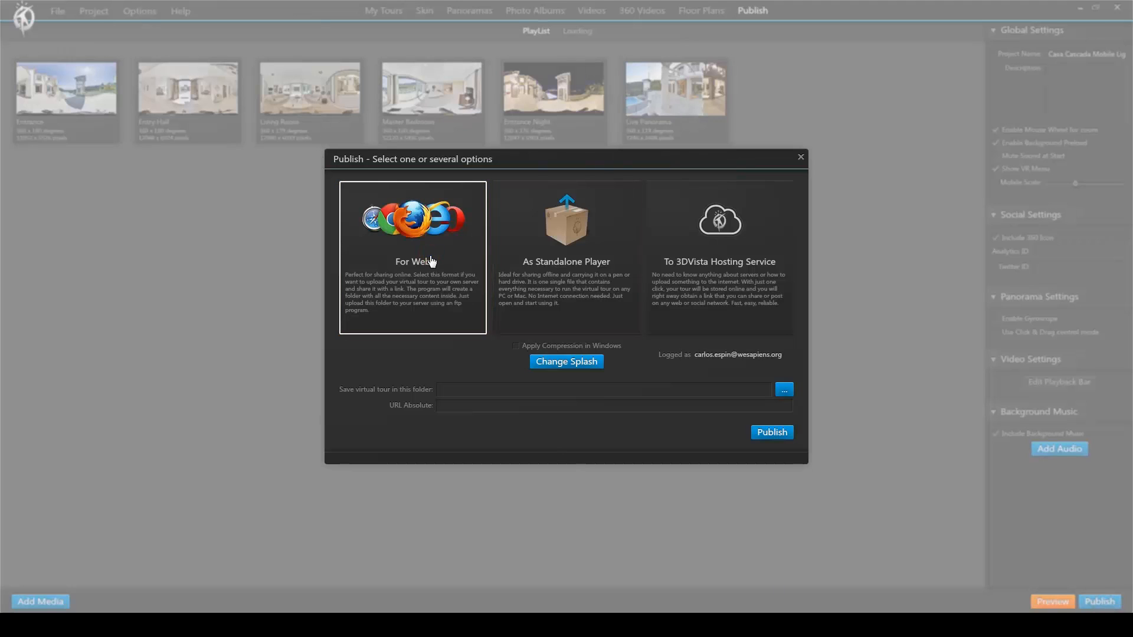
{"action": "left_click", "coordinate": [413, 257]}
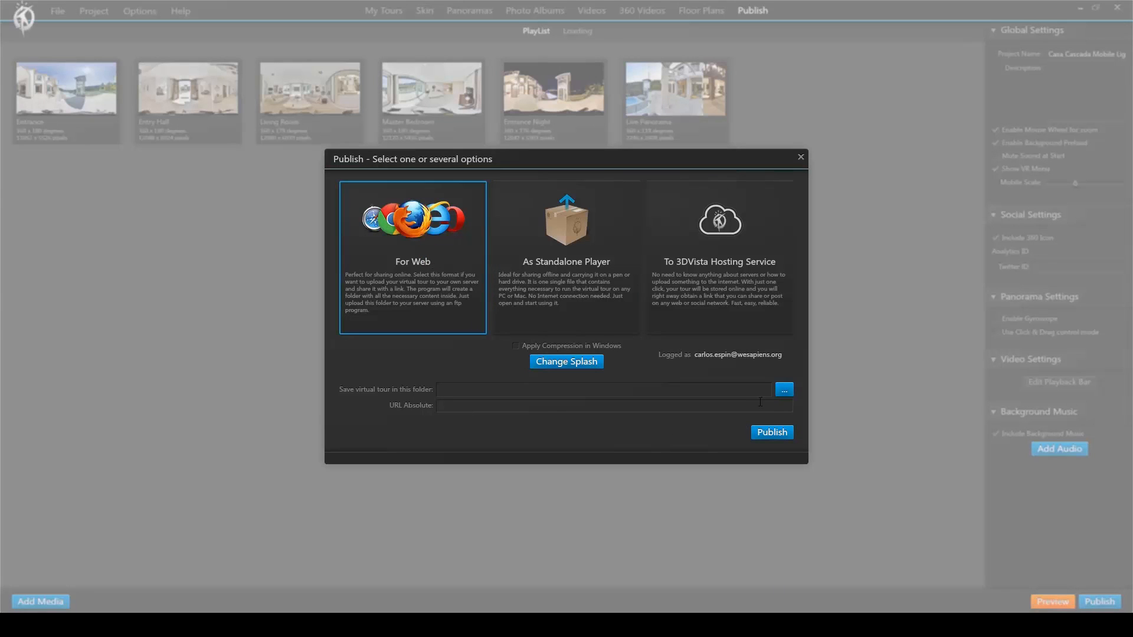
{"action": "left_click", "coordinate": [783, 390]}
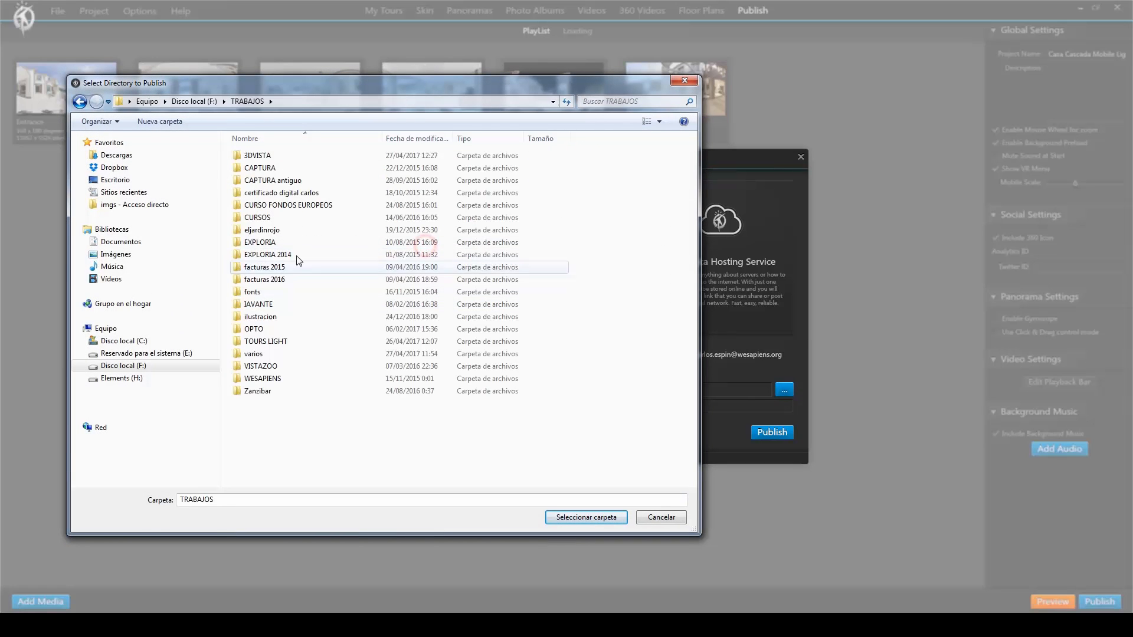
- Publish the tour for web into a new CasaCascada folder under 3DVISTA TOURS and confirm
{"action": "double_click", "coordinate": [256, 155]}
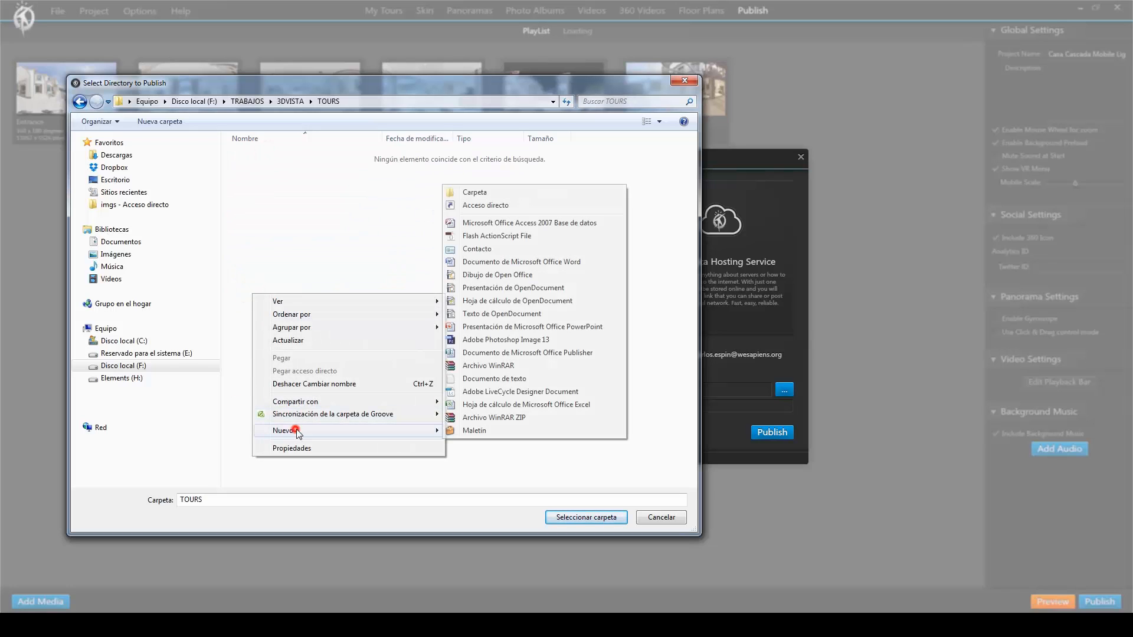
{"action": "left_click", "coordinate": [474, 191]}
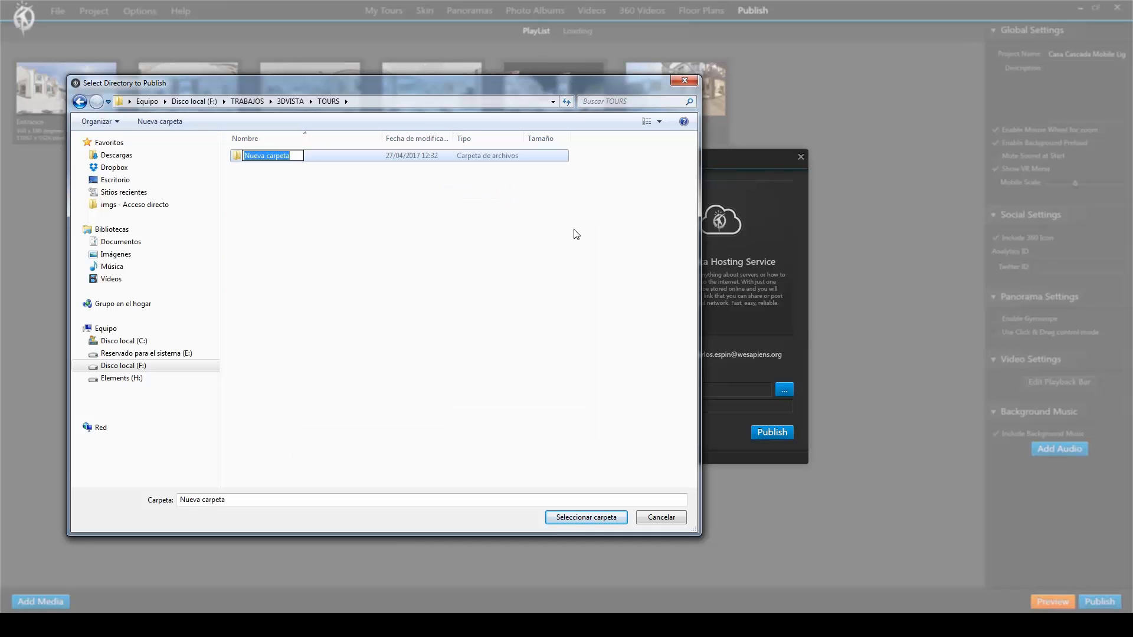
{"action": "type", "text": "CasaCa"}
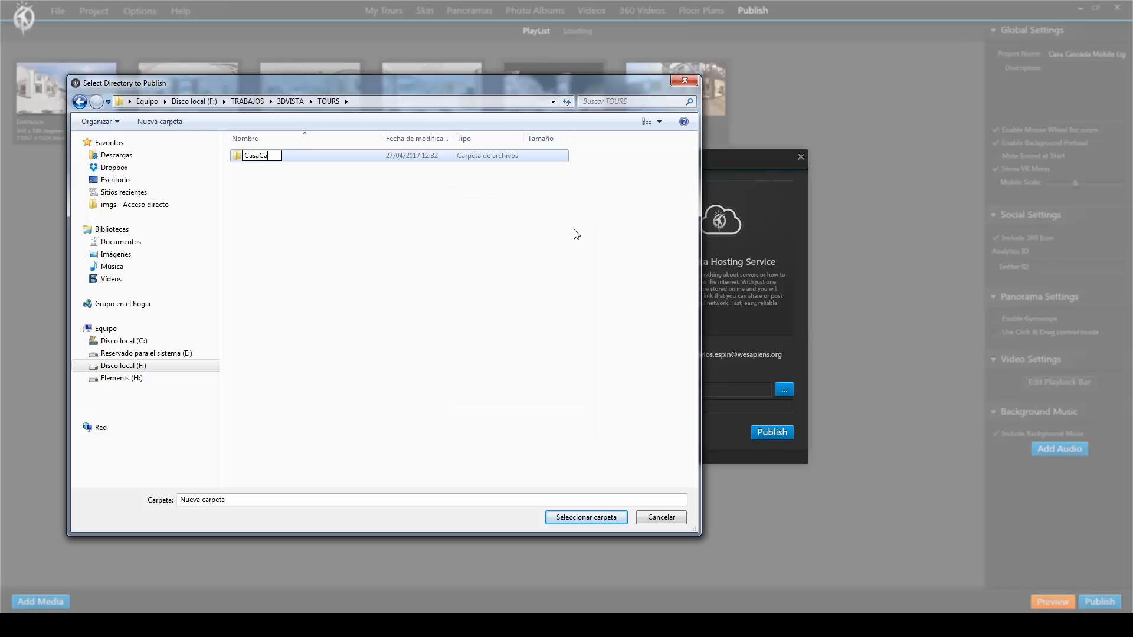
{"action": "type", "text": "scada"}
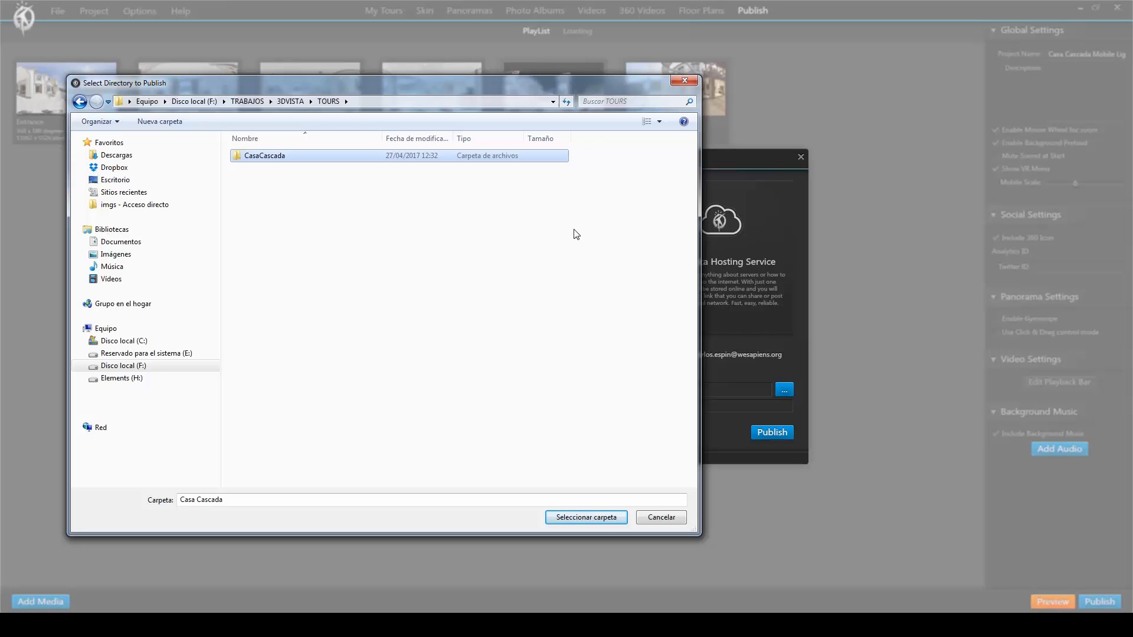
{"action": "left_click", "coordinate": [585, 517]}
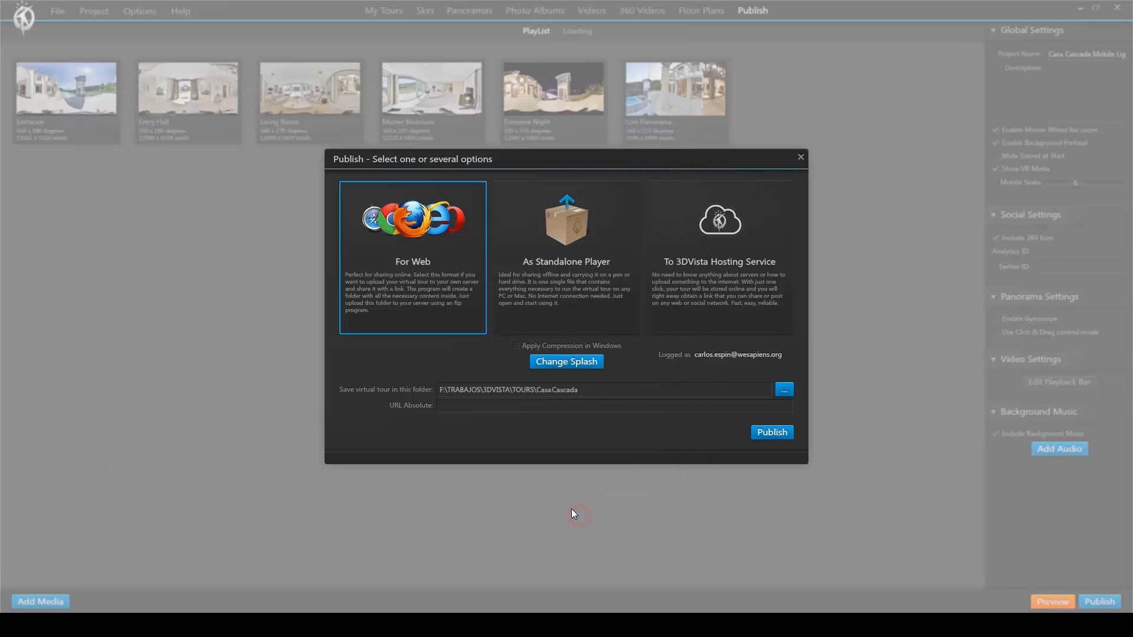
{"action": "left_click", "coordinate": [771, 432]}
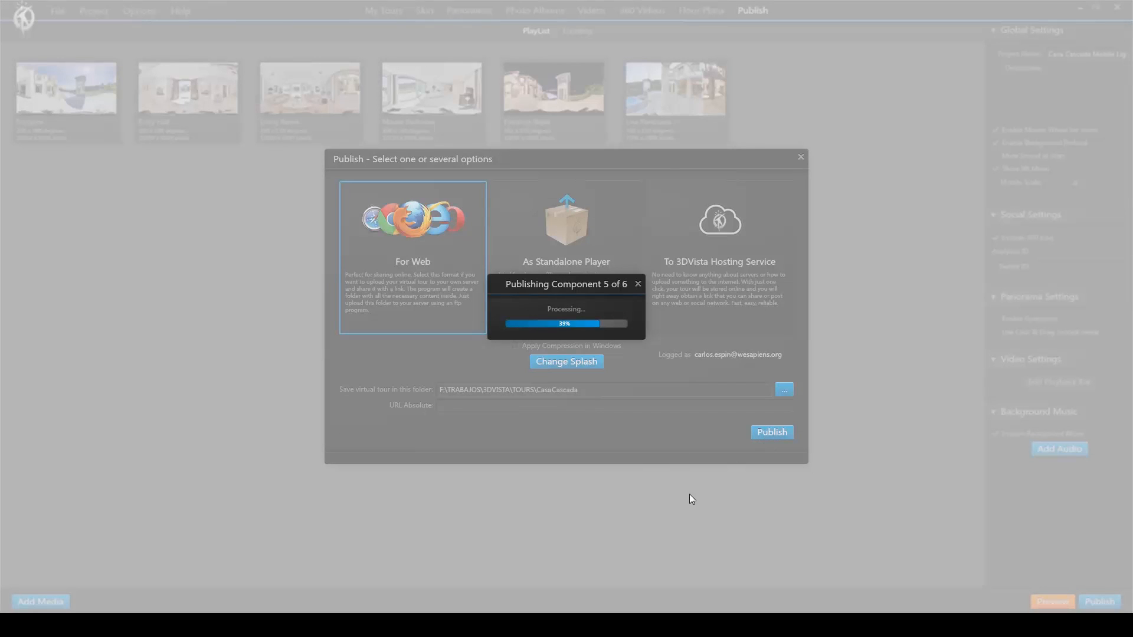
{"action": "mouse_move", "coordinate": [676, 514]}
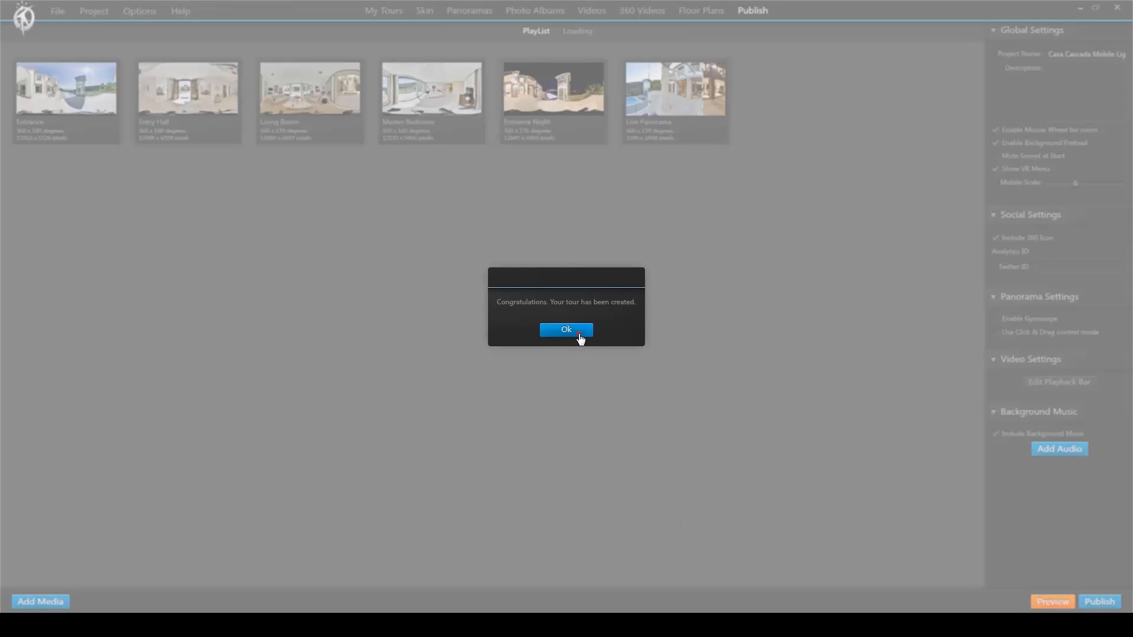
{"action": "left_click", "coordinate": [565, 329]}
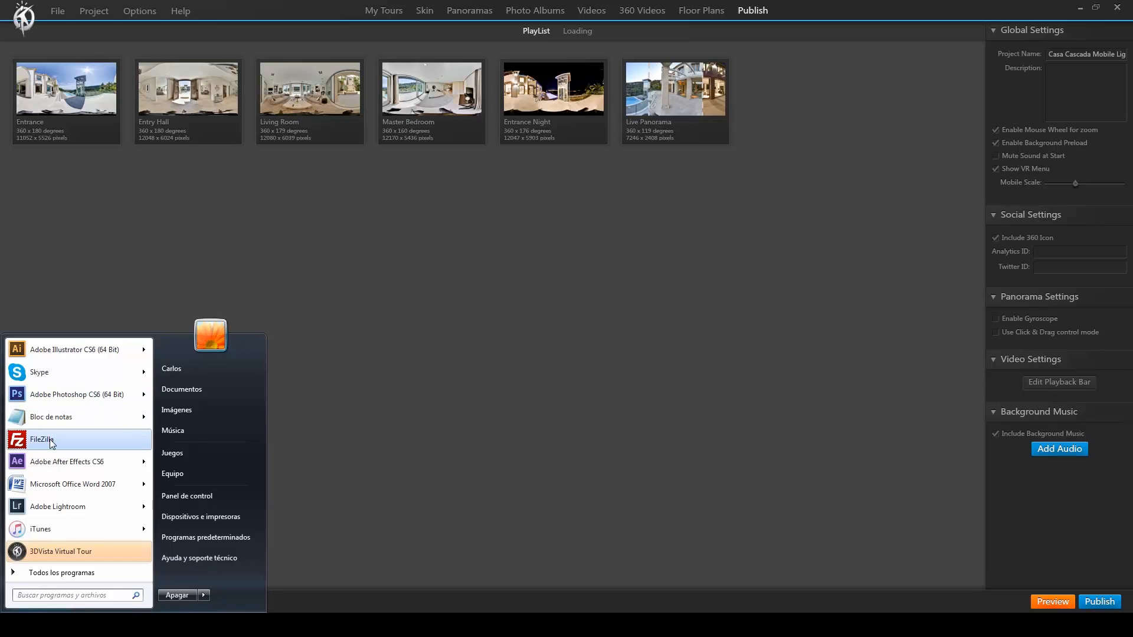
- Launch FileZilla from the Start menu and begin entering the server address
{"action": "left_click", "coordinate": [41, 440]}
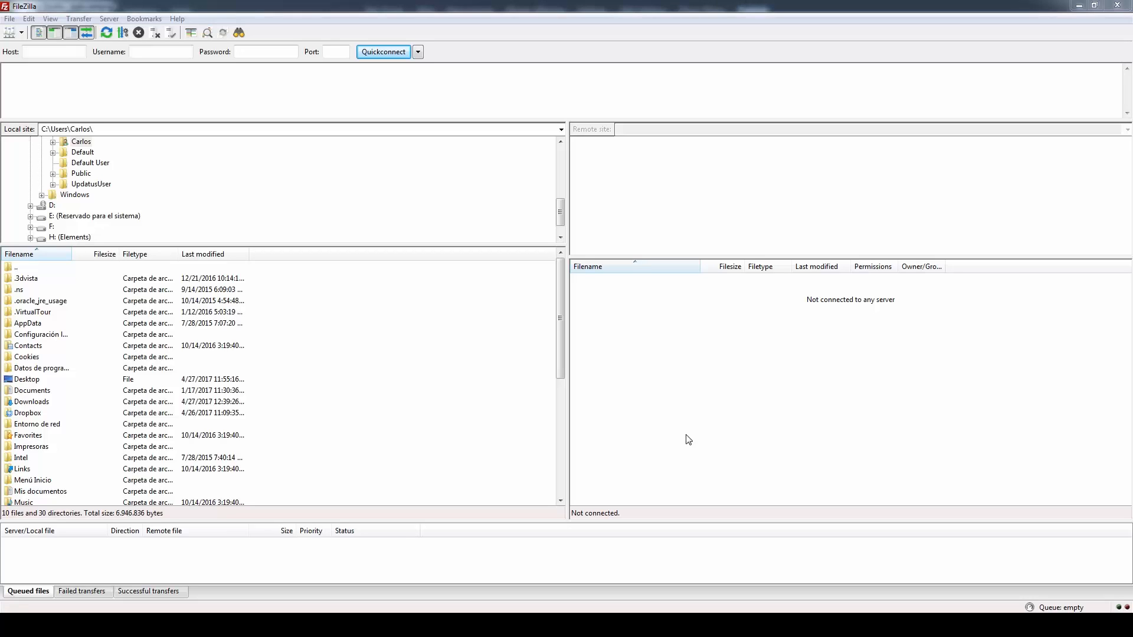
{"action": "left_click", "coordinate": [53, 51]}
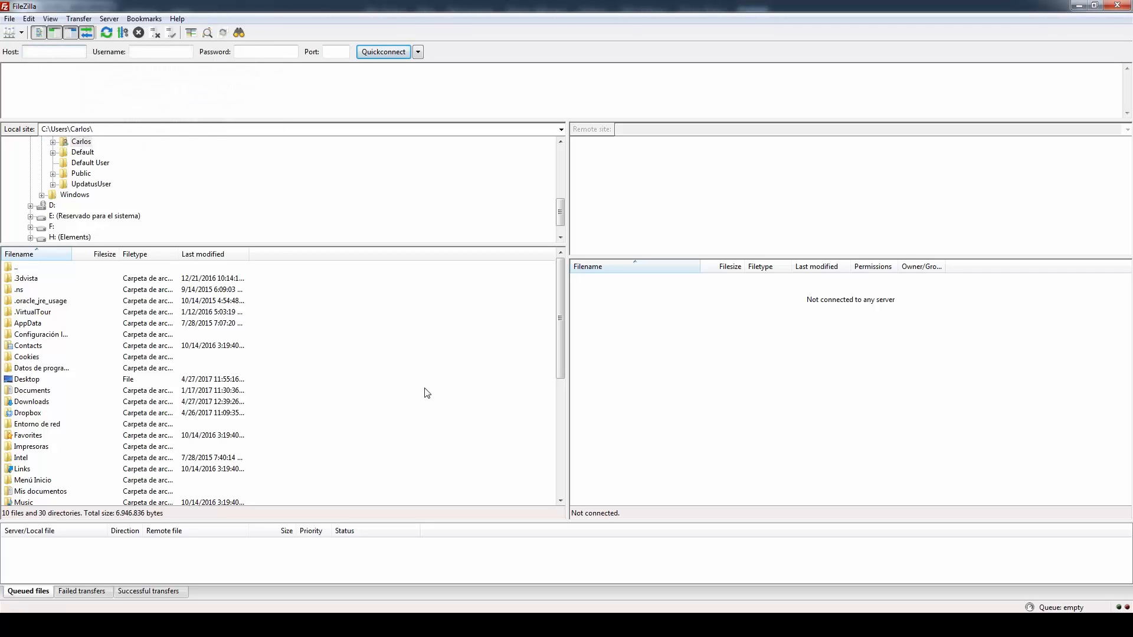
- Enter the FTP user name, password and port 21 in Quickconnect and connect
{"action": "left_click", "coordinate": [54, 52]}
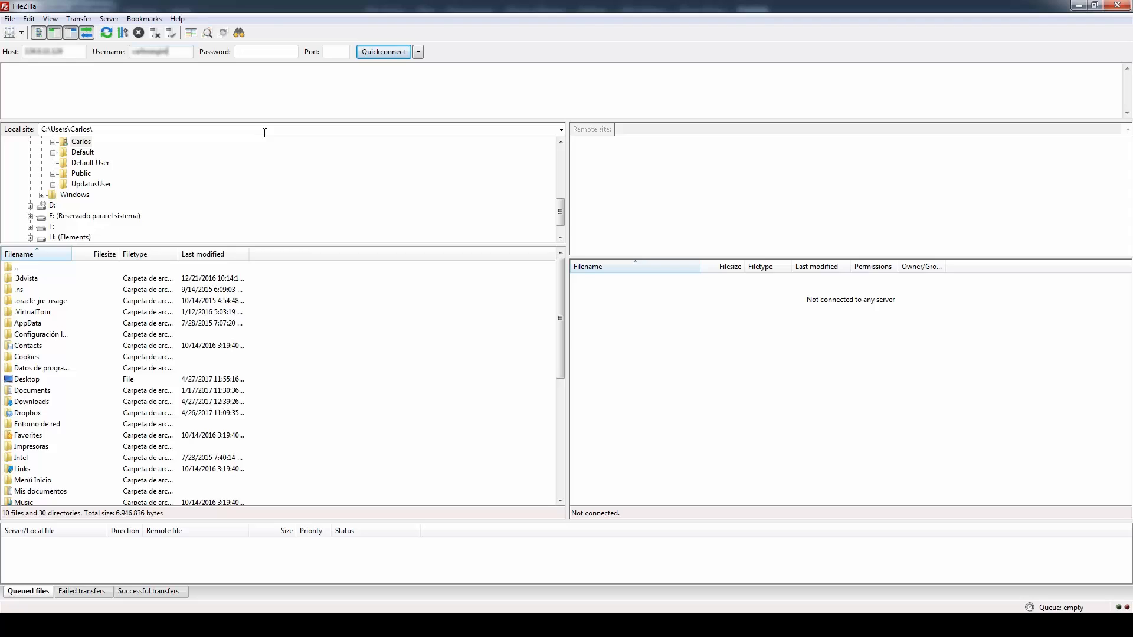
{"action": "left_click", "coordinate": [265, 51]}
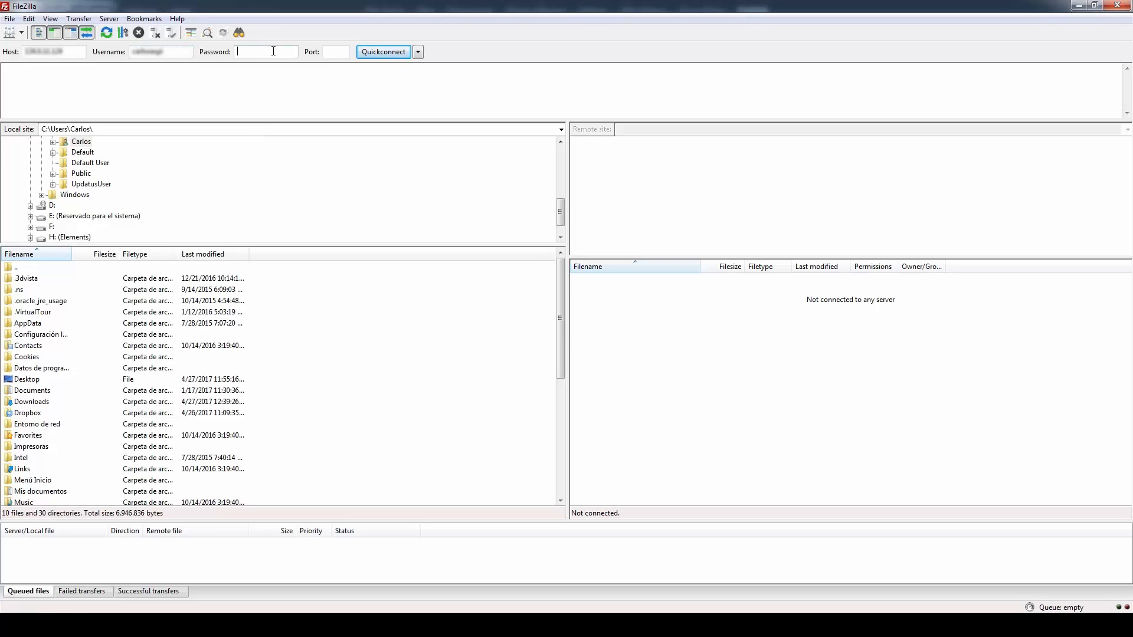
{"action": "type", "text": "•"}
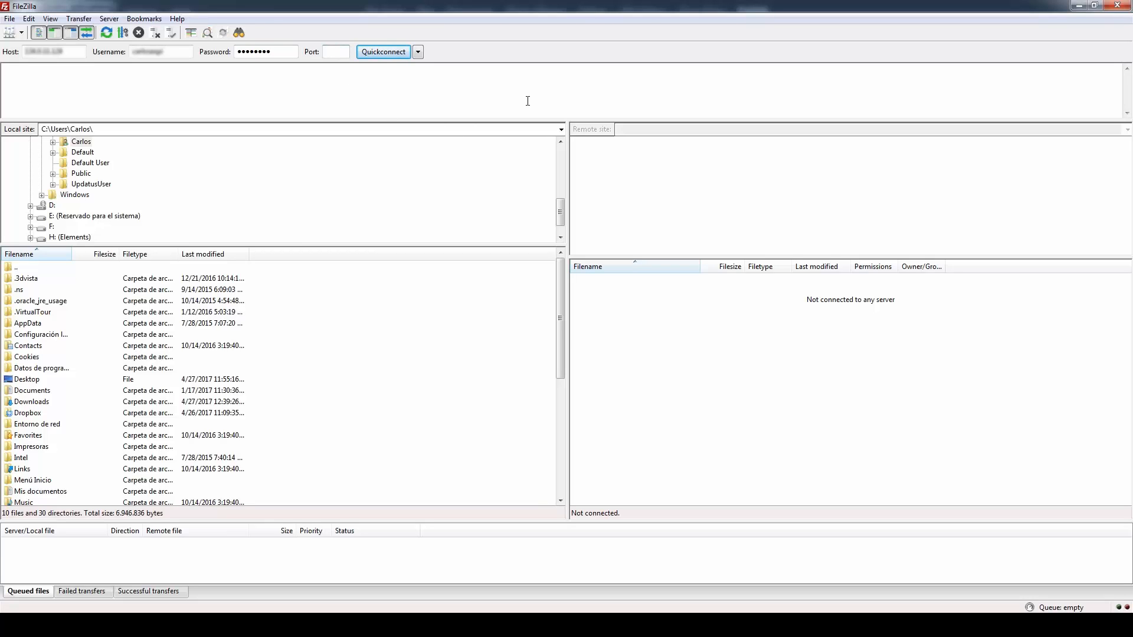
{"action": "type", "text": "21"}
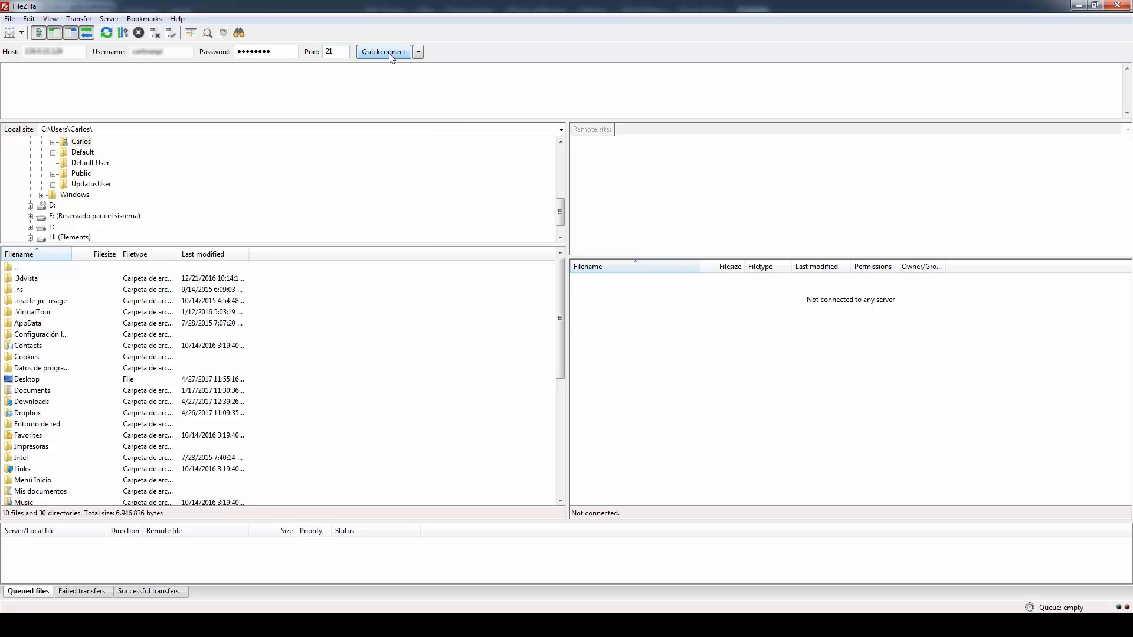
{"action": "left_click", "coordinate": [383, 51]}
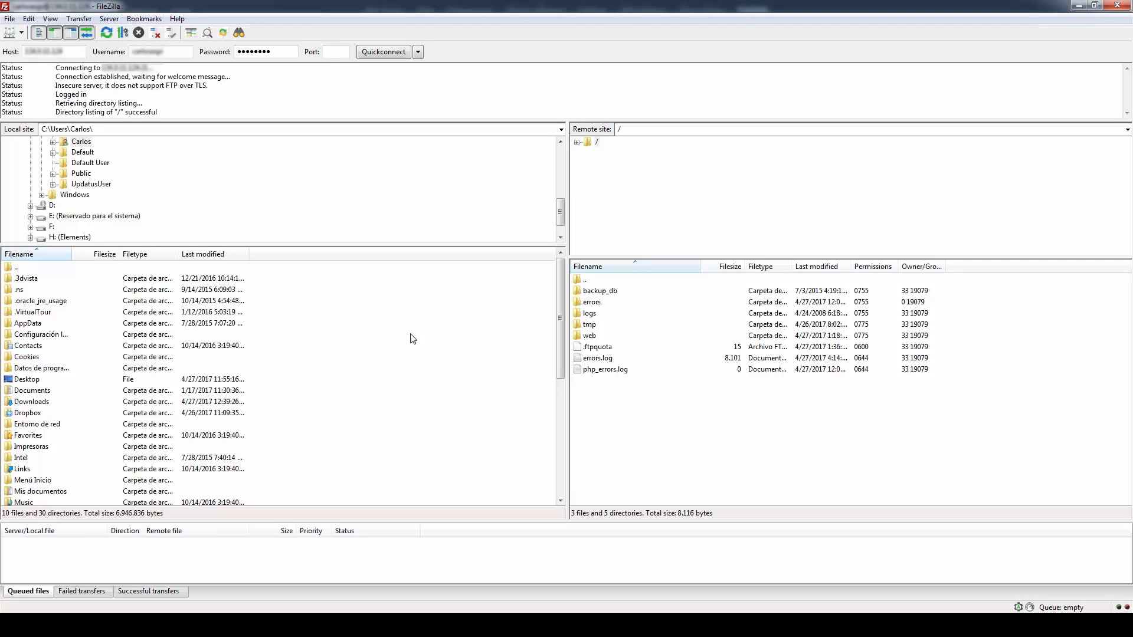
{"action": "mouse_move", "coordinate": [244, 210]}
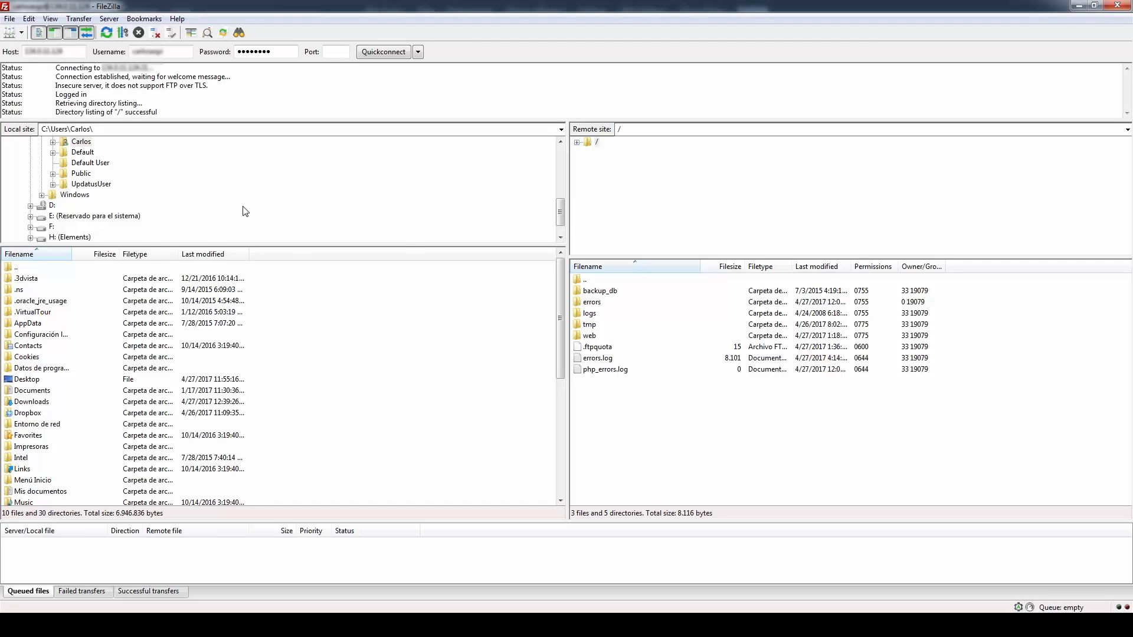
{"action": "mouse_move", "coordinate": [17, 290]}
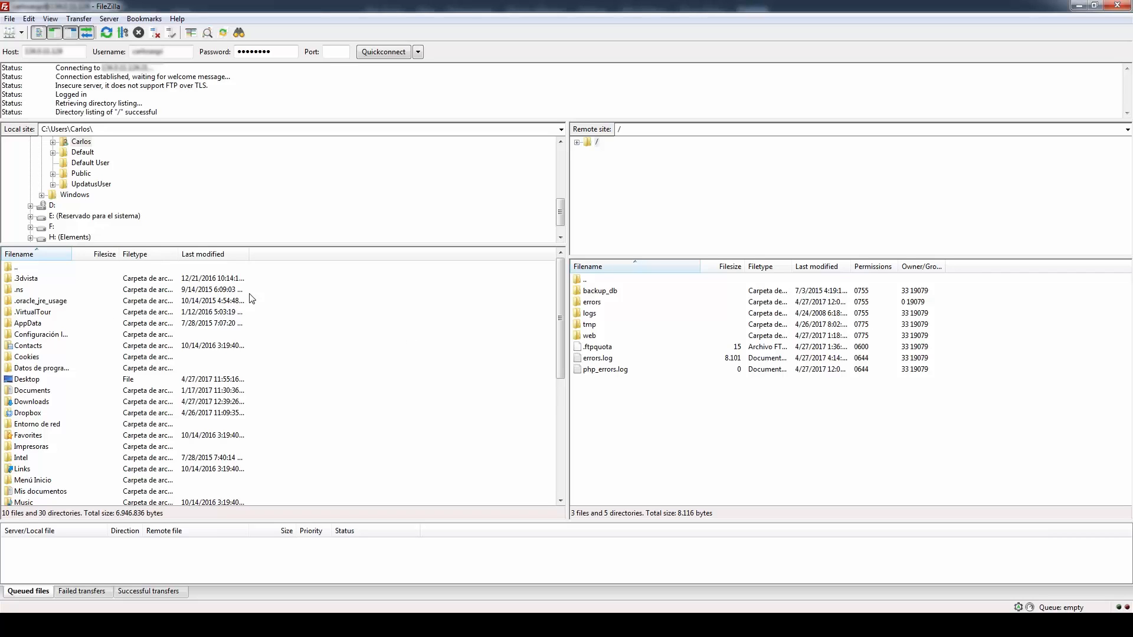
{"action": "mouse_move", "coordinate": [296, 378]}
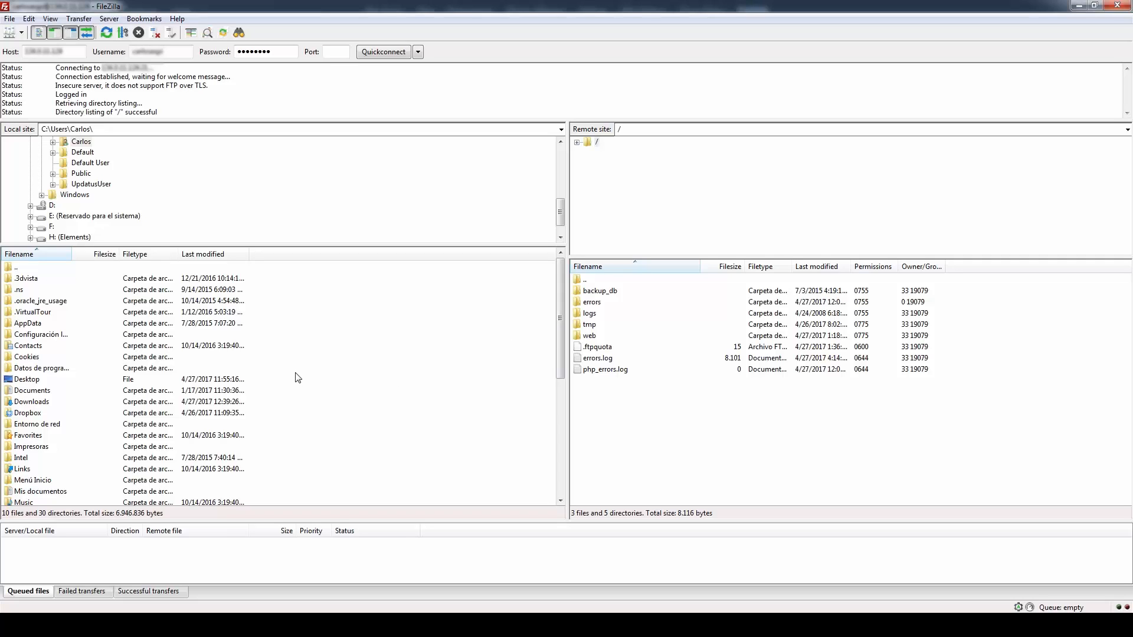
{"action": "mouse_move", "coordinate": [597, 320]}
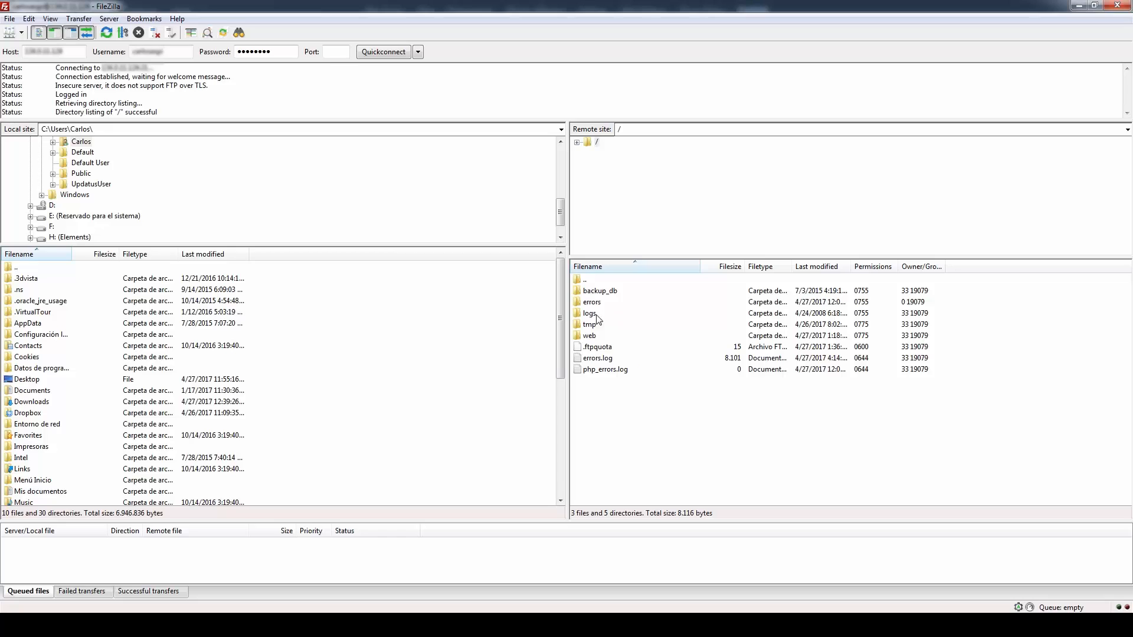
{"action": "mouse_move", "coordinate": [611, 331]}
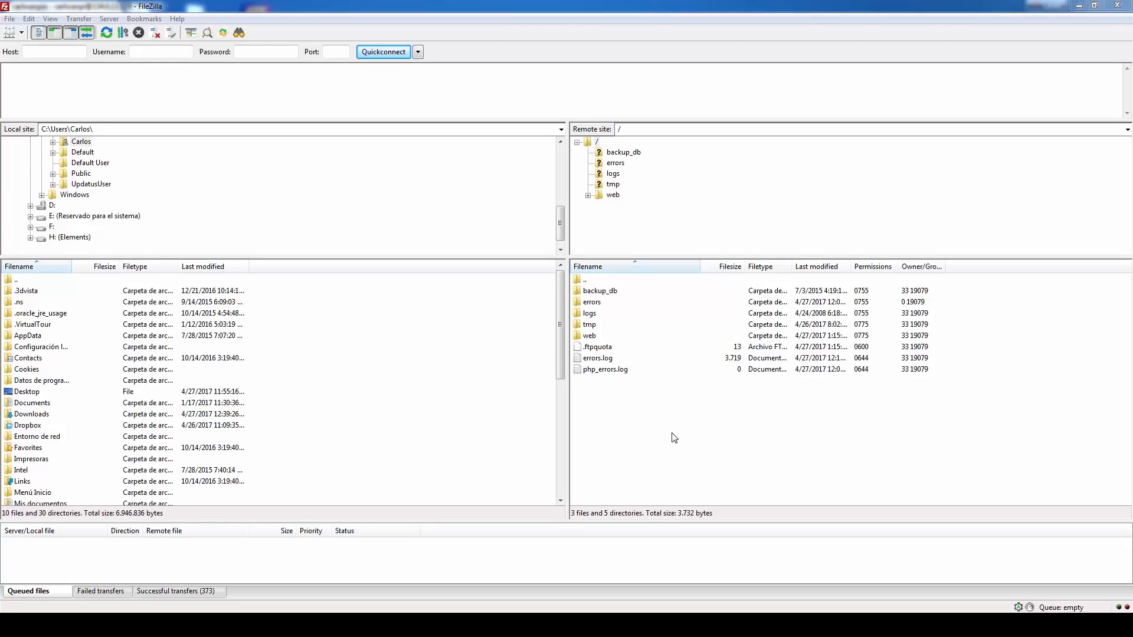
{"action": "mouse_move", "coordinate": [647, 306]}
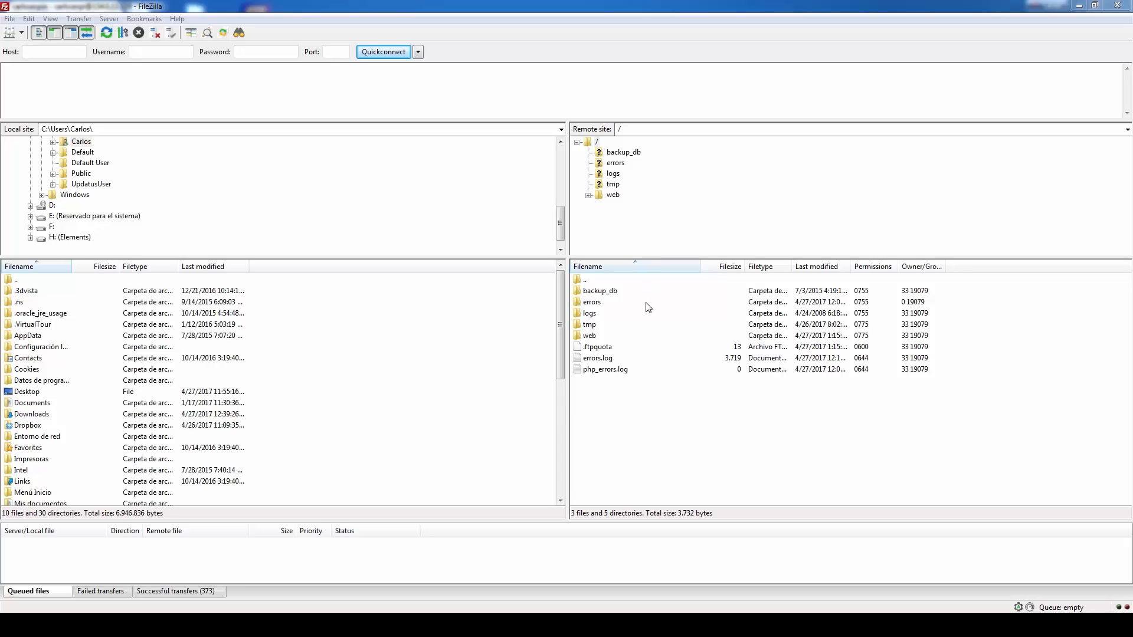
{"action": "mouse_move", "coordinate": [643, 427]}
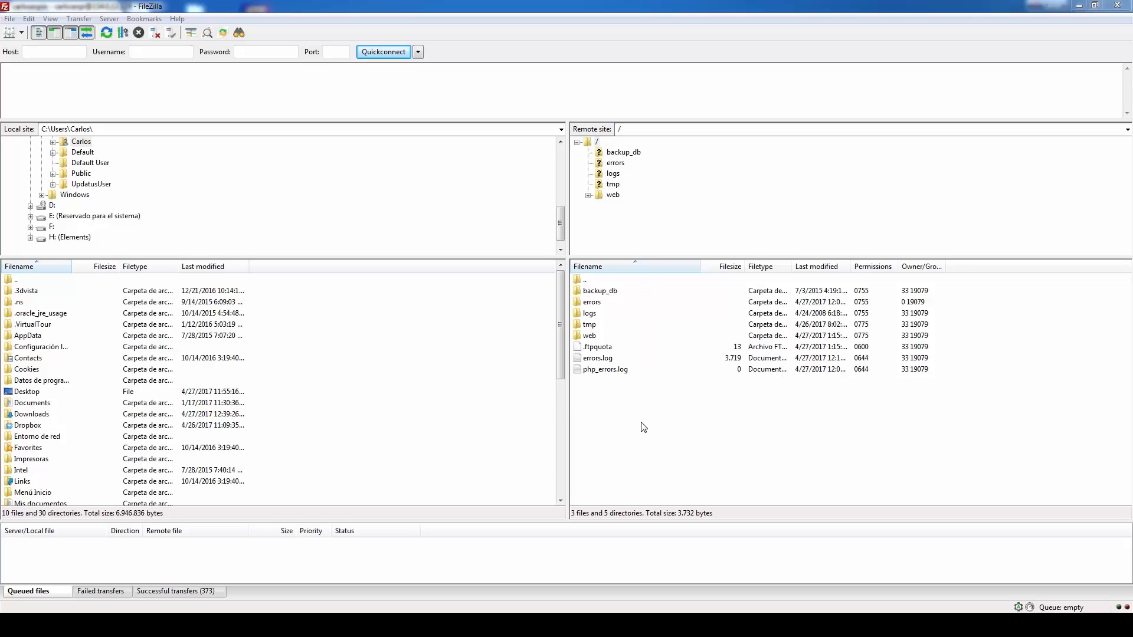
{"action": "mouse_move", "coordinate": [641, 429]}
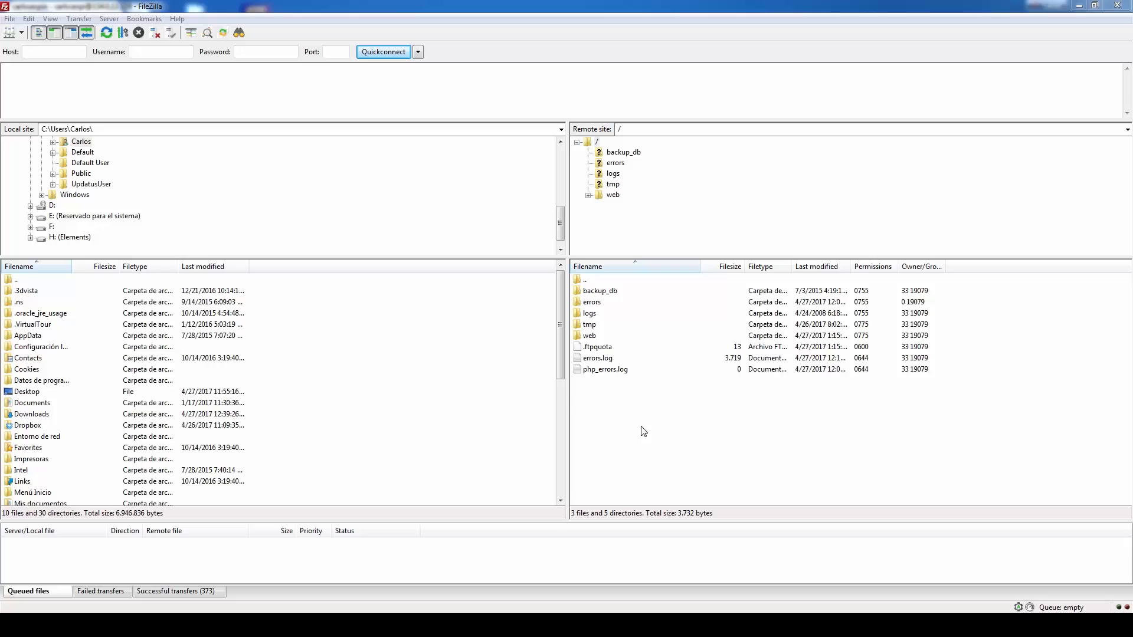
{"action": "mouse_move", "coordinate": [636, 418]}
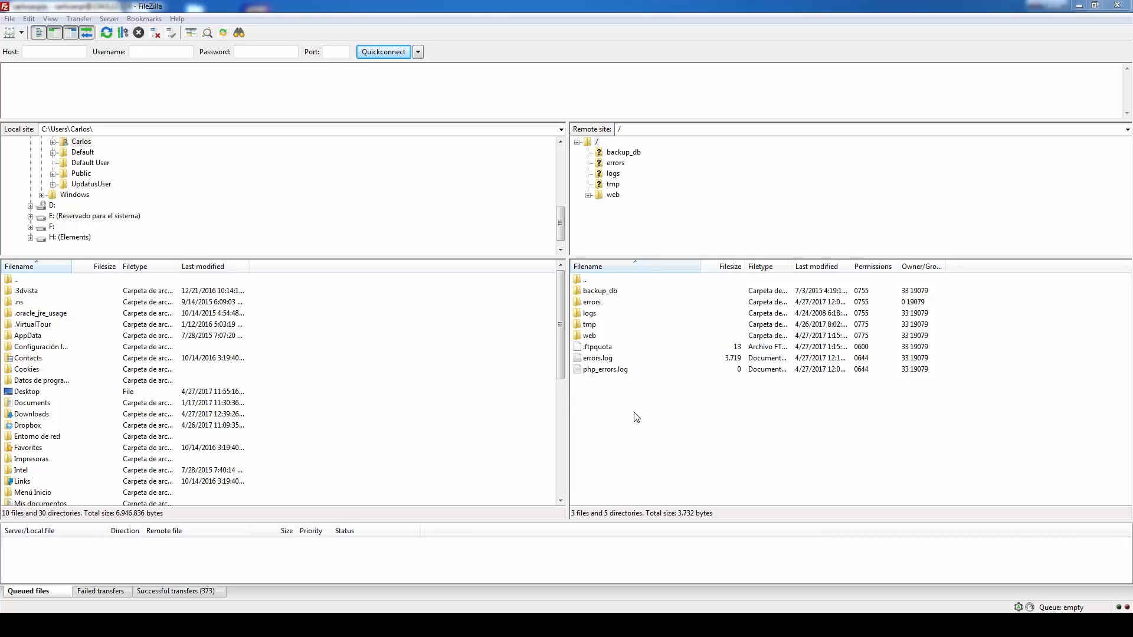
- Open the server's web folder and drag the CasaCascada tour folder into it
{"action": "double_click", "coordinate": [611, 194]}
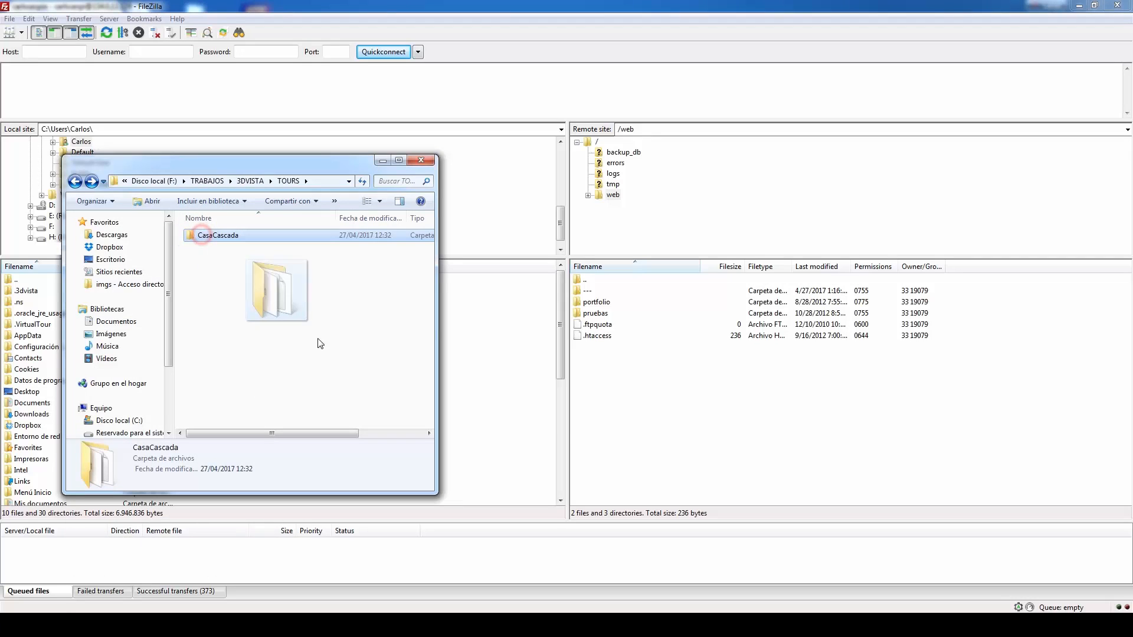
{"action": "left_click_drag", "start_coordinate": [276, 289], "coordinate": [632, 372]}
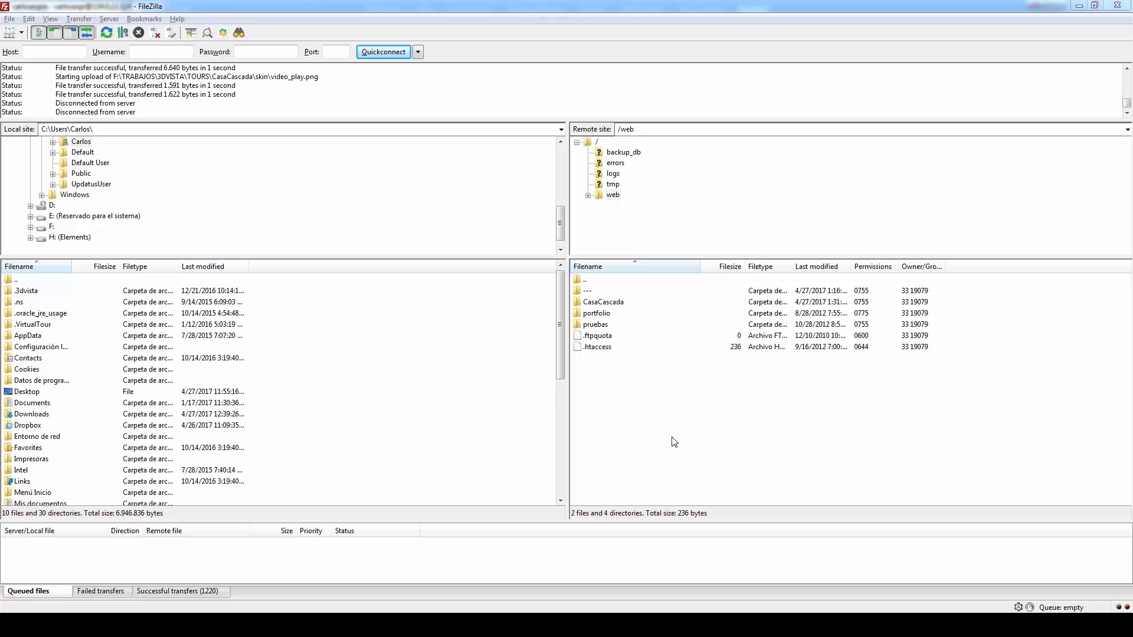
{"action": "mouse_move", "coordinate": [137, 607]}
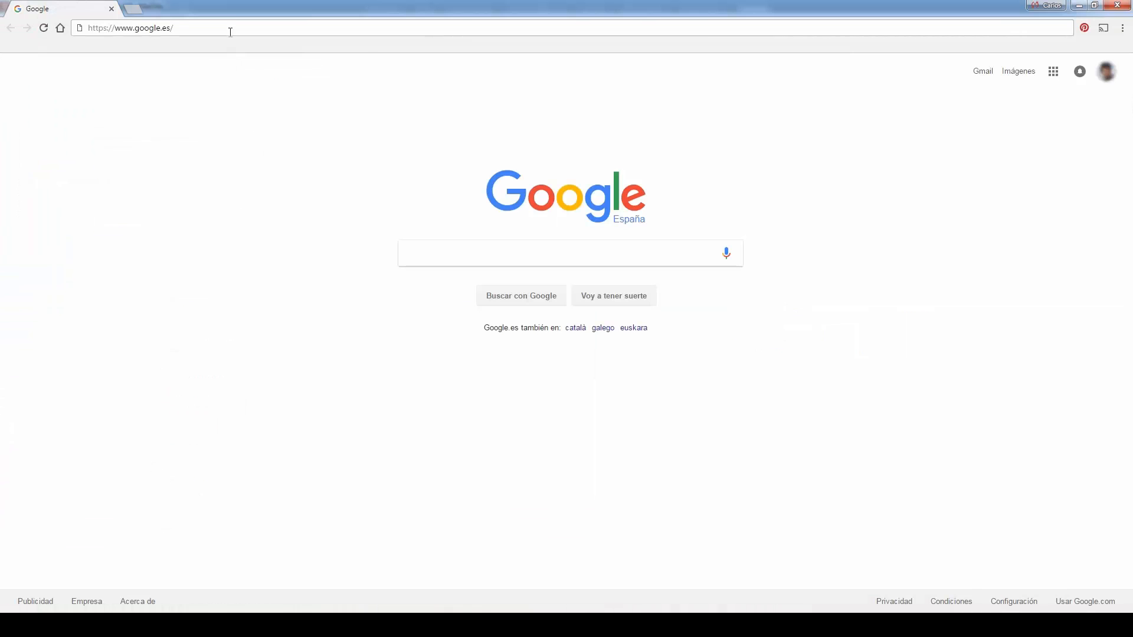
- Type the site address ending in /CasaCascada/index.h into Chrome's address bar
{"action": "left_click", "coordinate": [144, 28]}
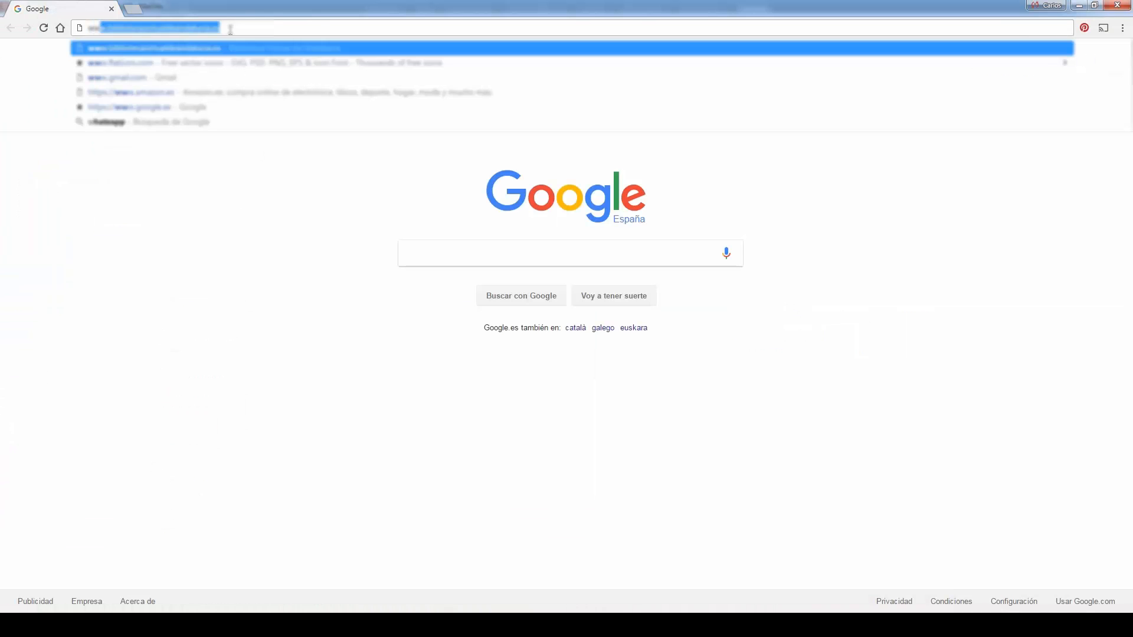
{"action": "type", "text": "www.carlosvegm.com/"}
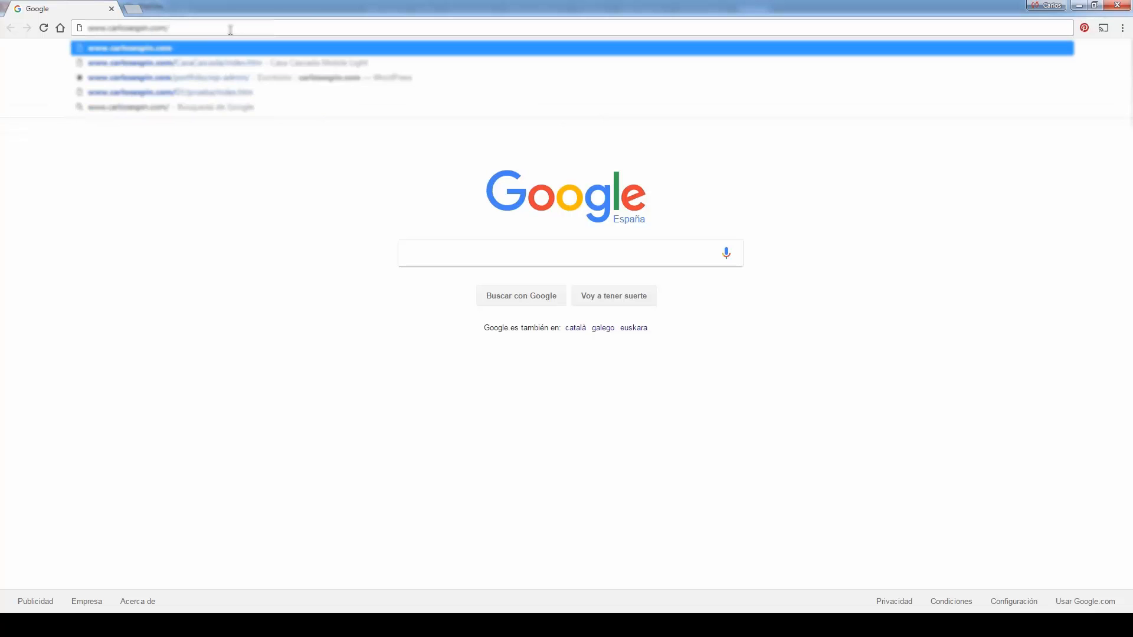
{"action": "type", "text": "CasaCa"}
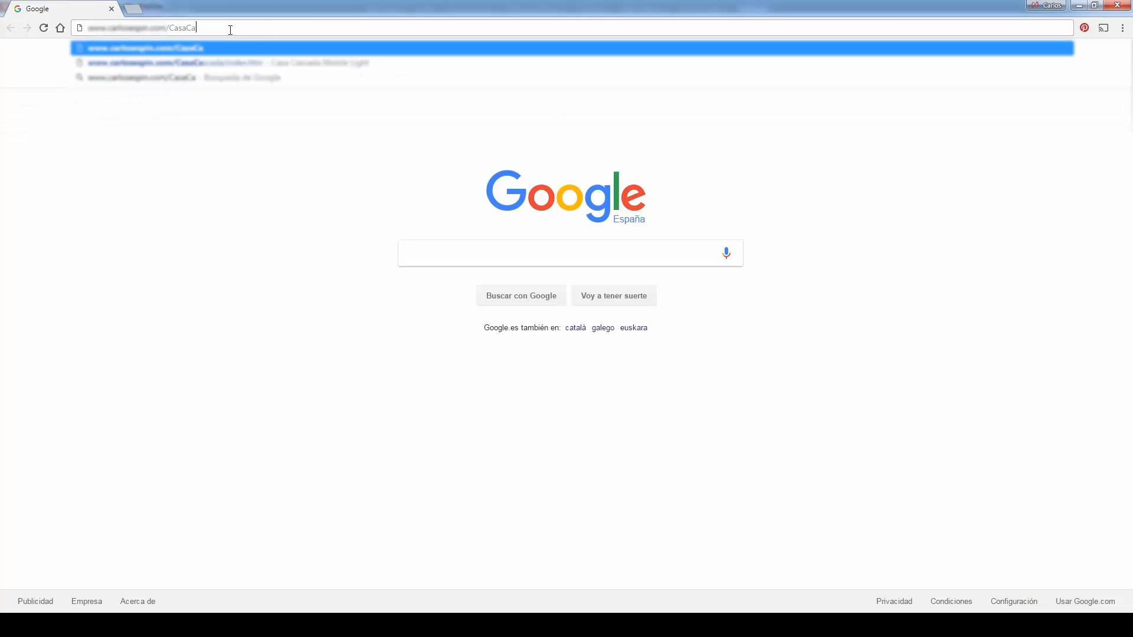
{"action": "type", "text": "scada"}
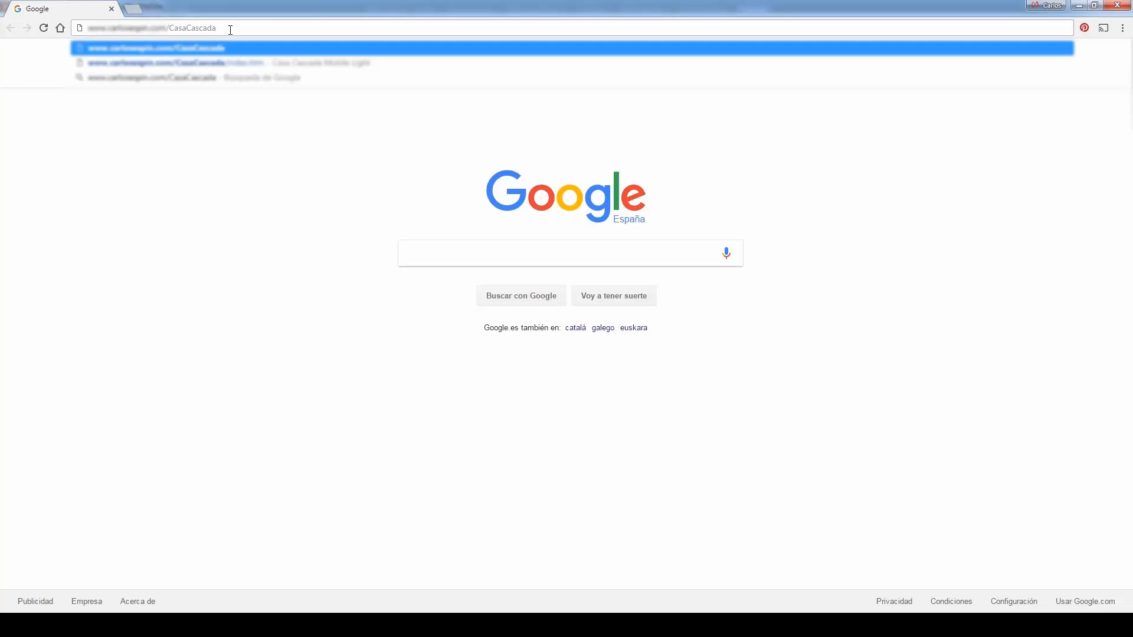
{"action": "type", "text": "/in"}
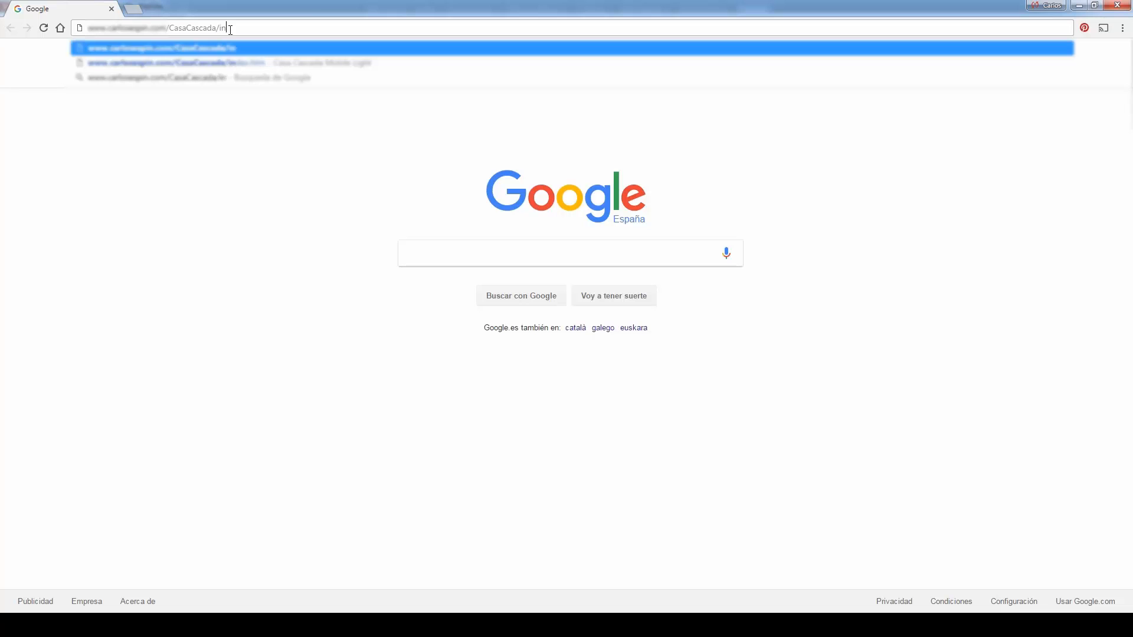
{"action": "type", "text": "dex.h"}
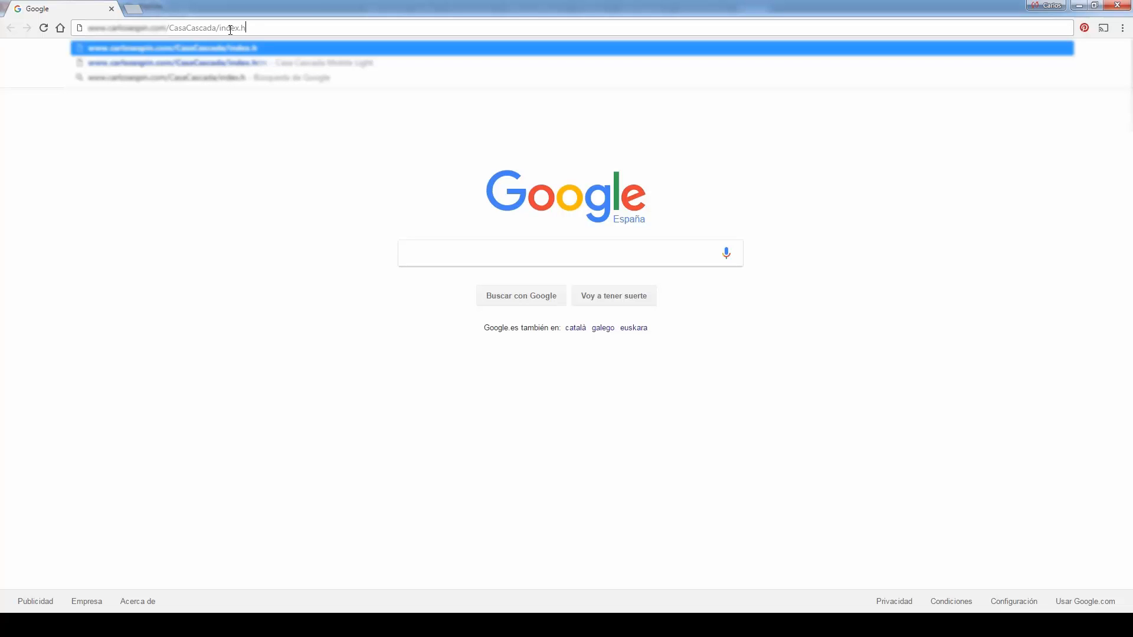